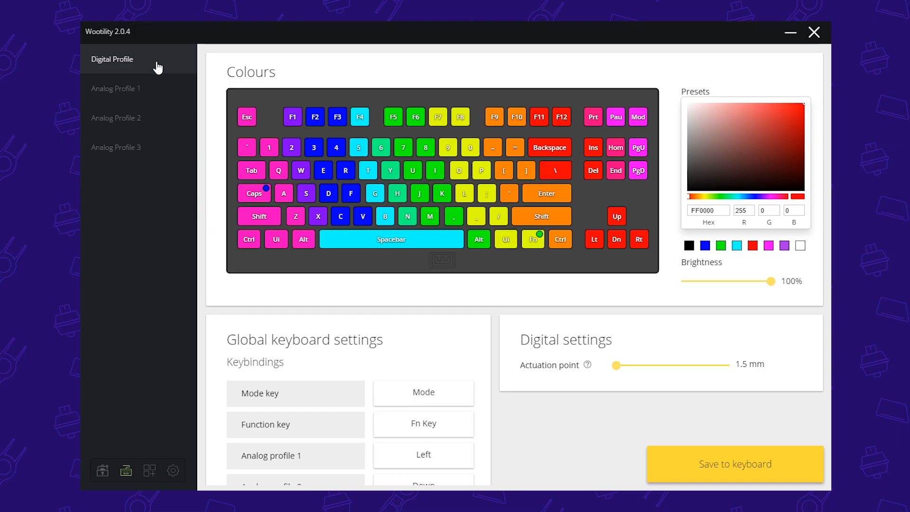
mouse_move(158, 206)
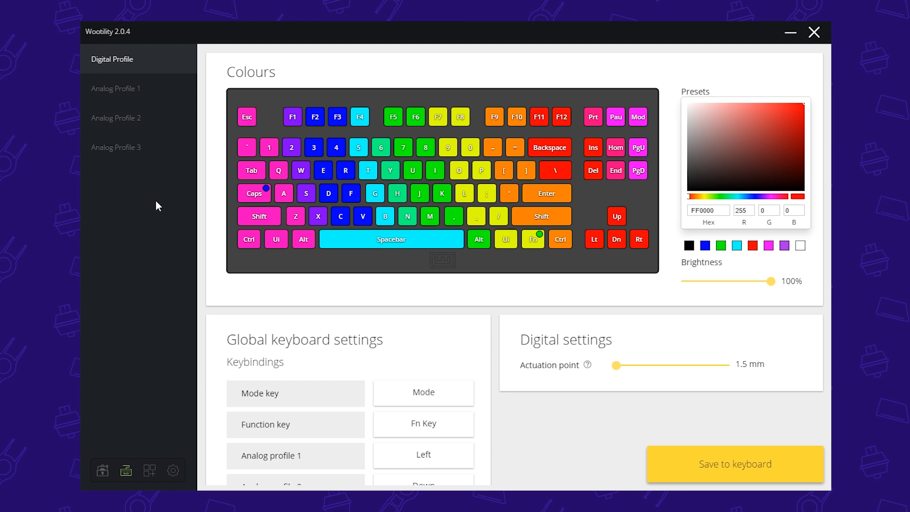
mouse_move(212, 101)
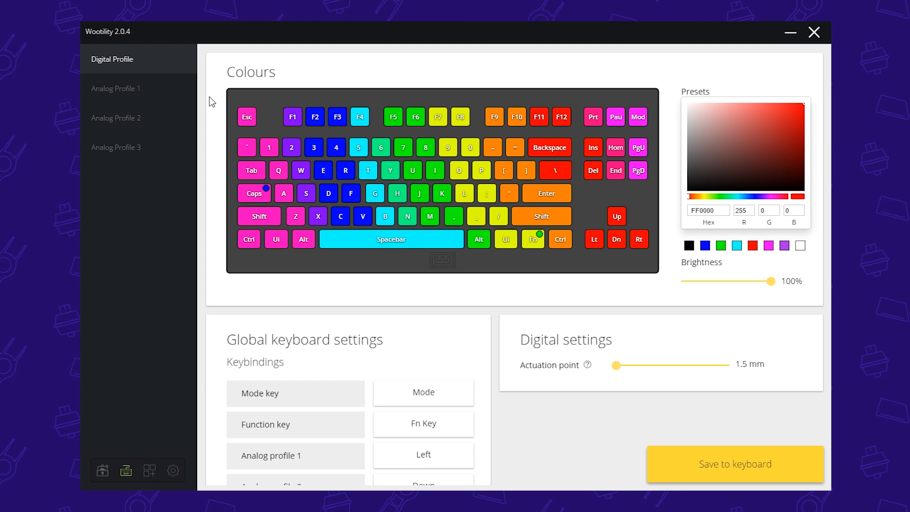
Switch from Analog Profile 2 to Analog Profile 3 with its orange and cyan keys
click(117, 117)
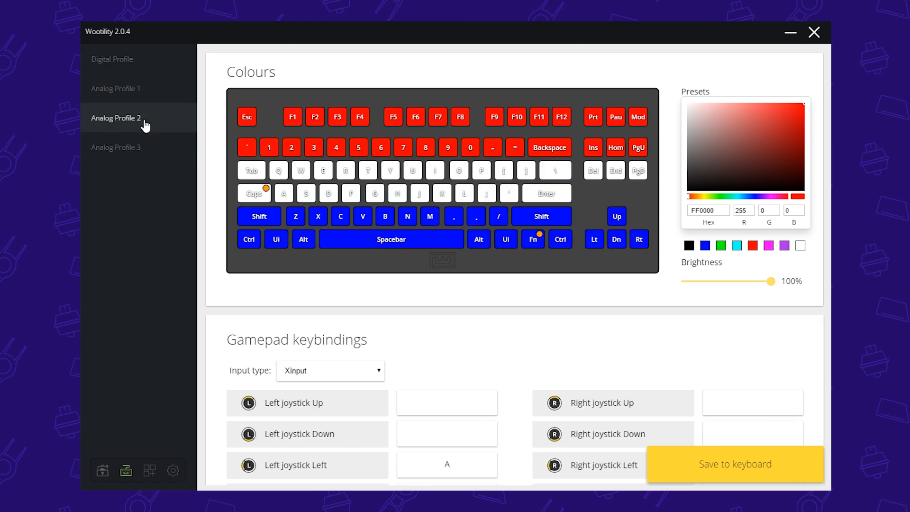
click(117, 147)
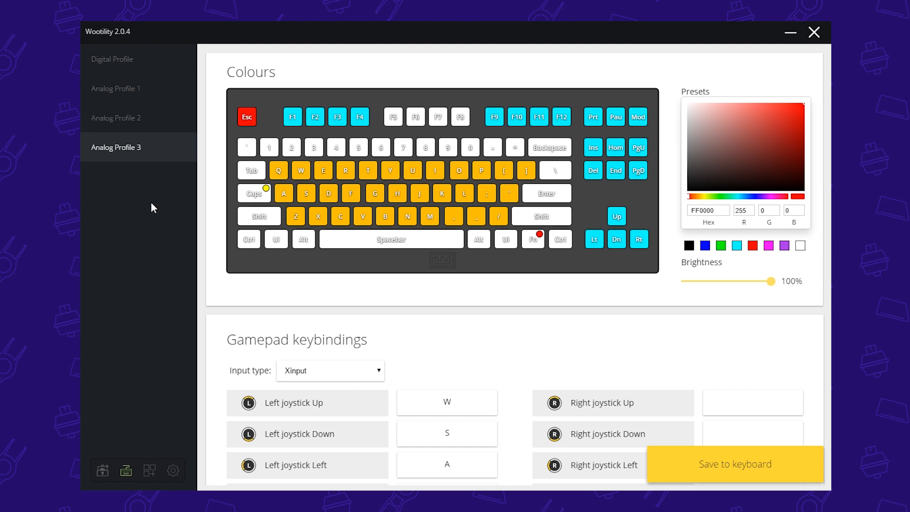
mouse_move(105, 448)
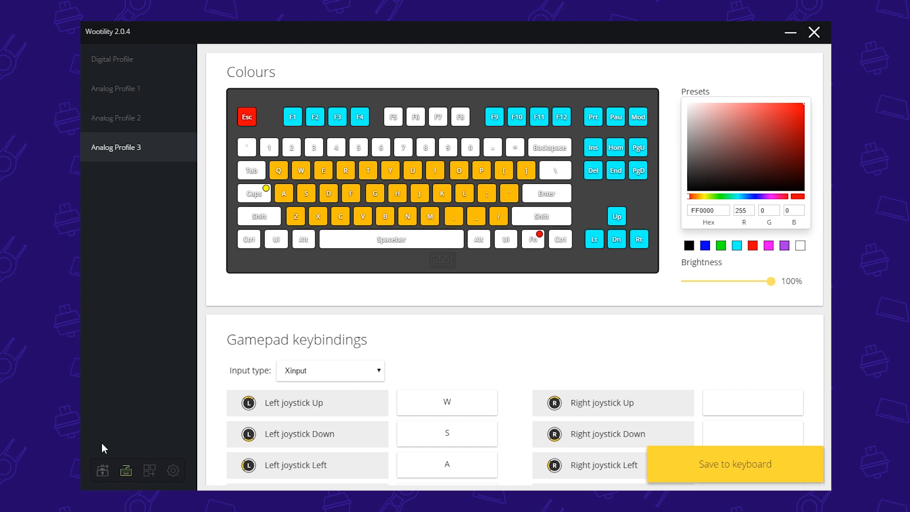
mouse_move(101, 471)
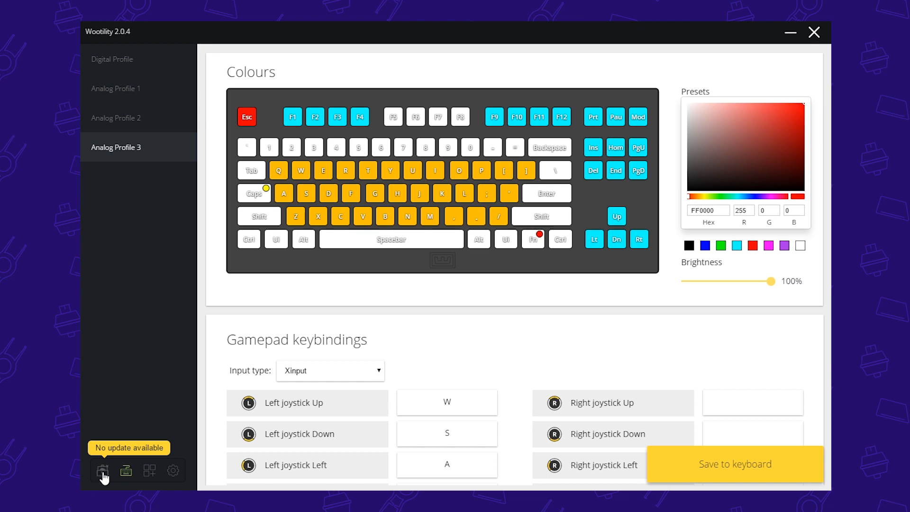
mouse_move(126, 473)
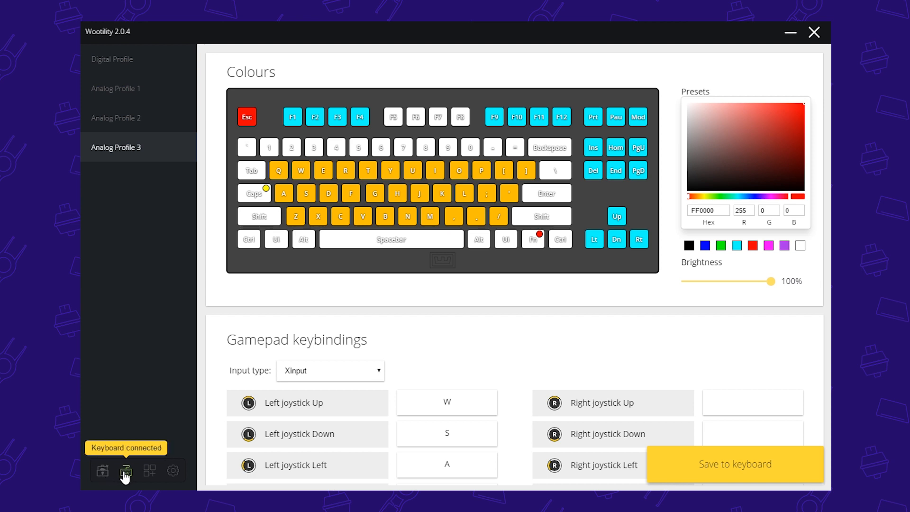
mouse_move(124, 470)
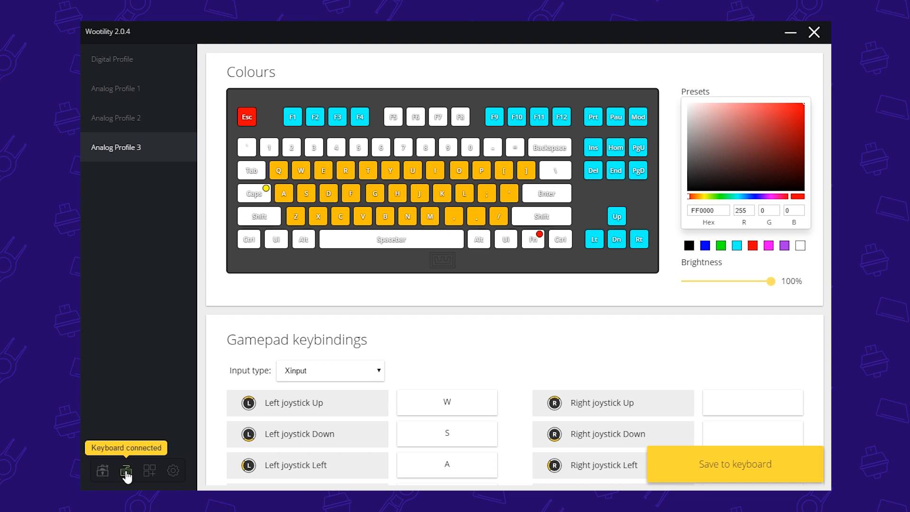
mouse_move(150, 471)
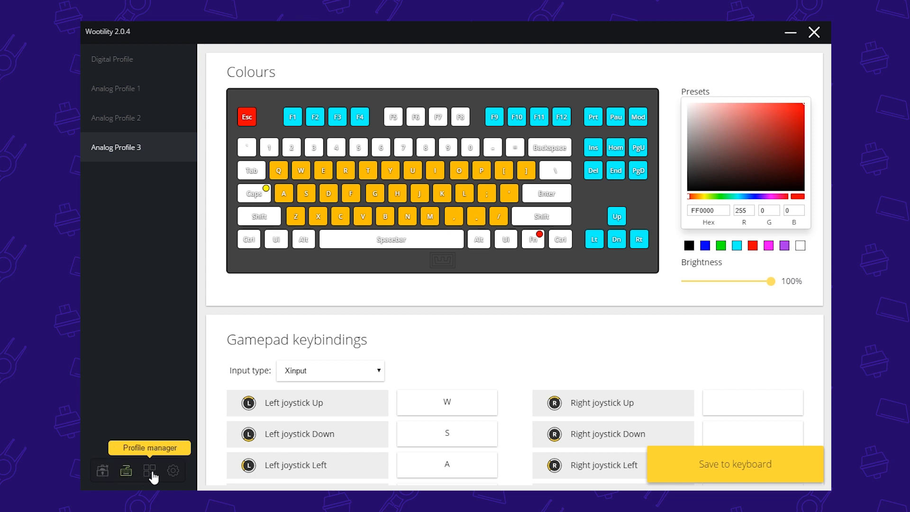
mouse_move(174, 471)
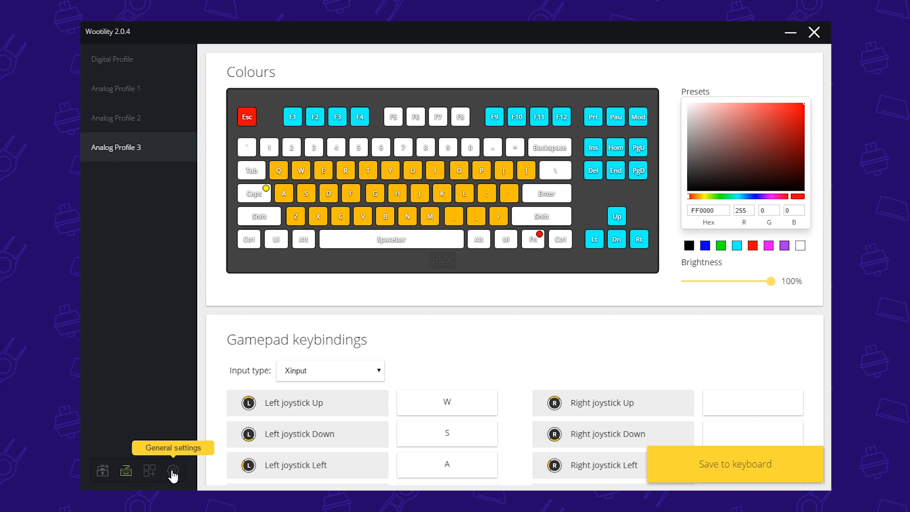
mouse_move(134, 277)
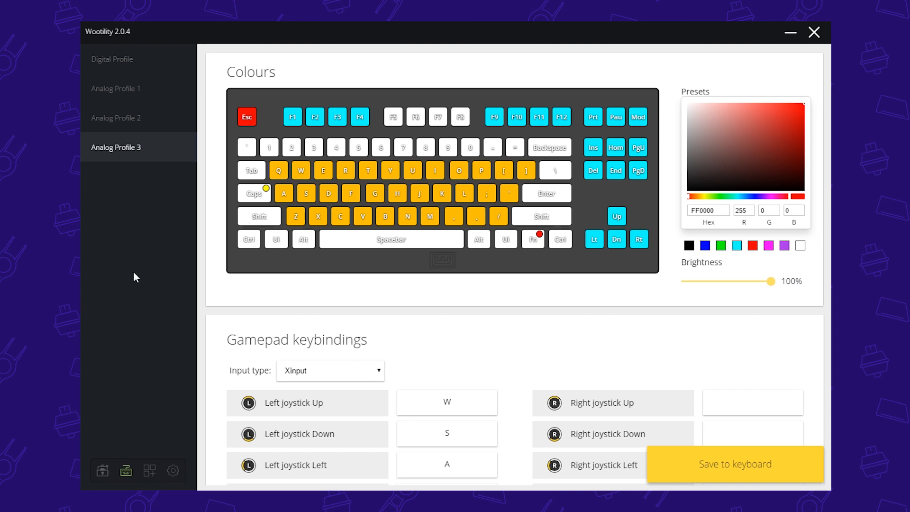
mouse_move(139, 279)
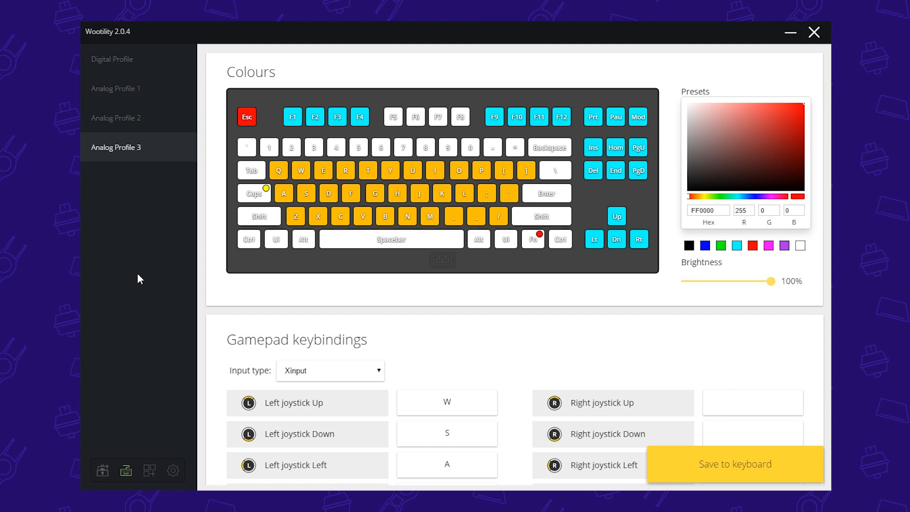
Return to the Digital Profile and paint its keys using preset colours
click(113, 59)
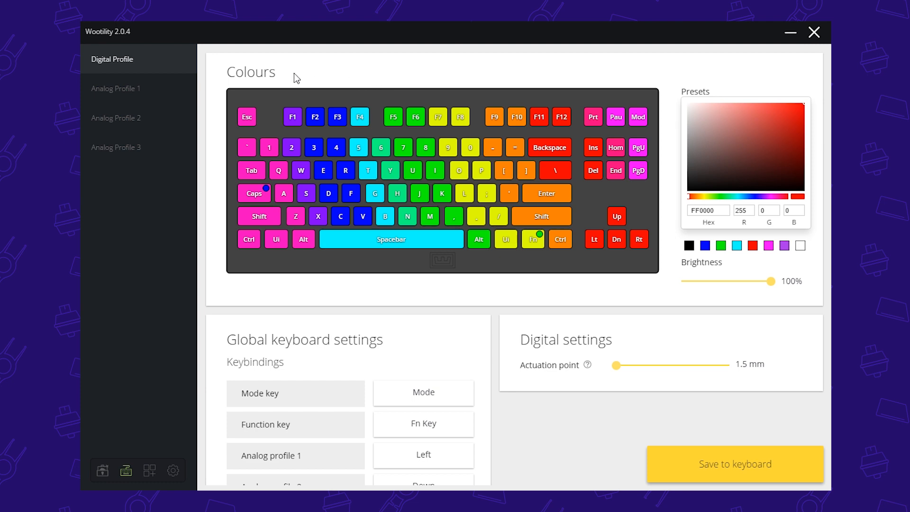
mouse_move(528, 298)
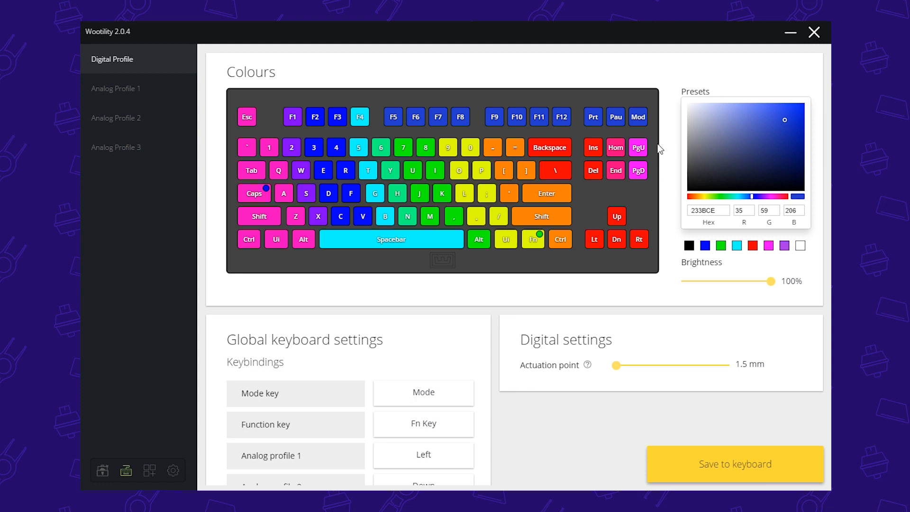
mouse_move(678, 194)
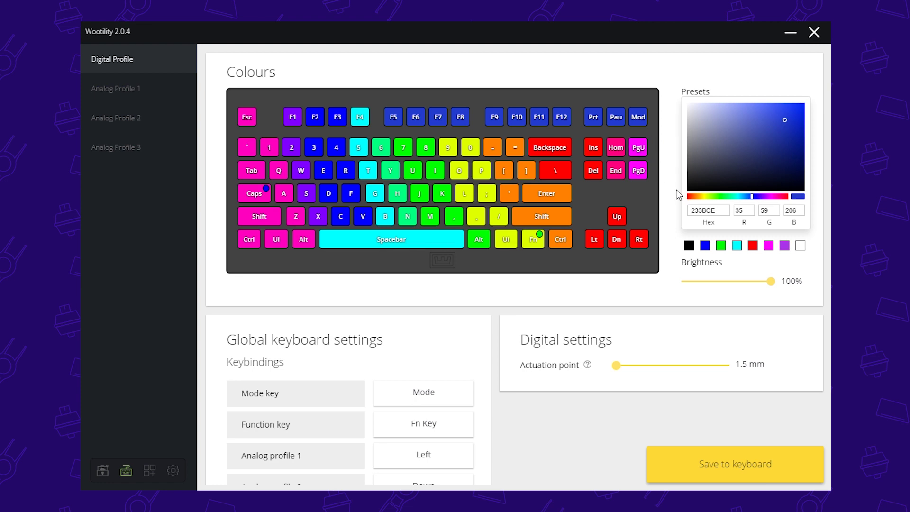
mouse_move(619, 147)
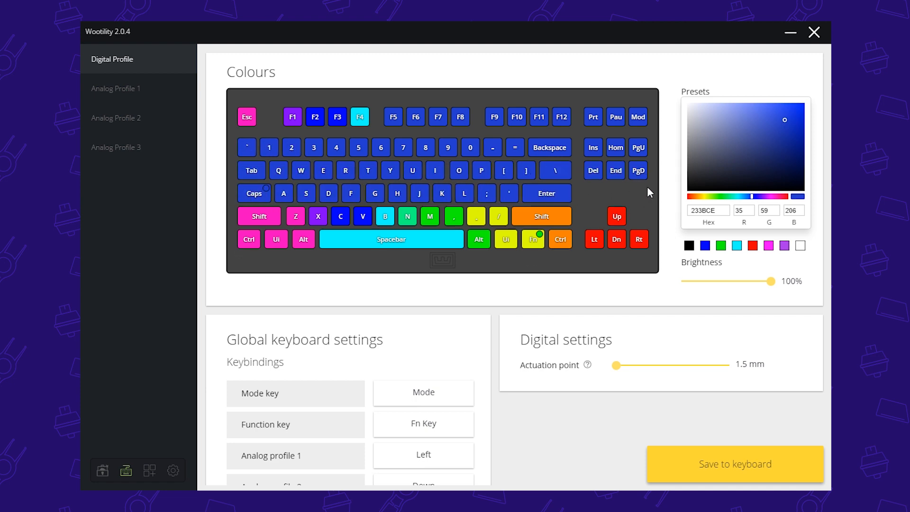
mouse_move(648, 201)
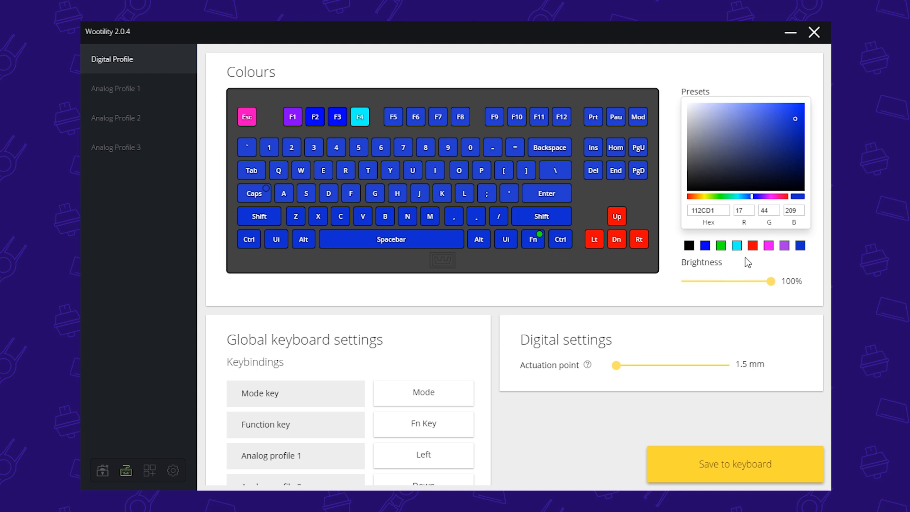
click(705, 245)
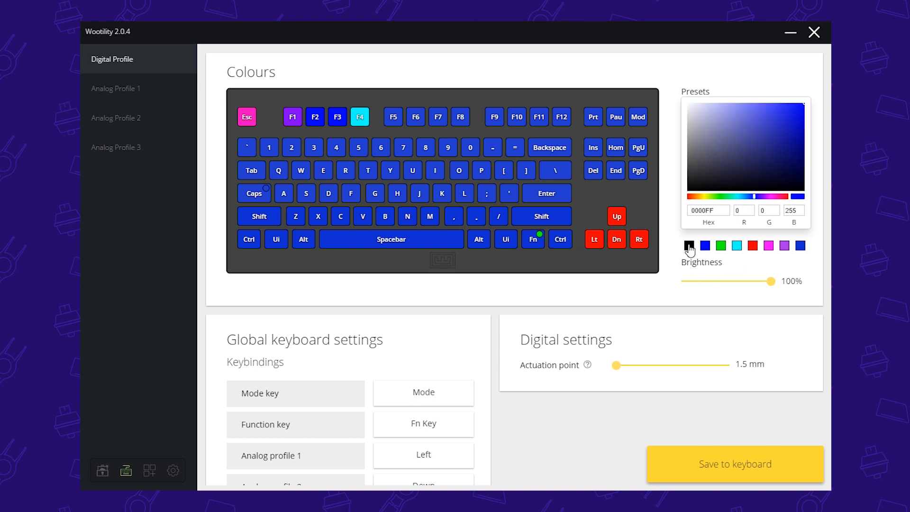
click(737, 246)
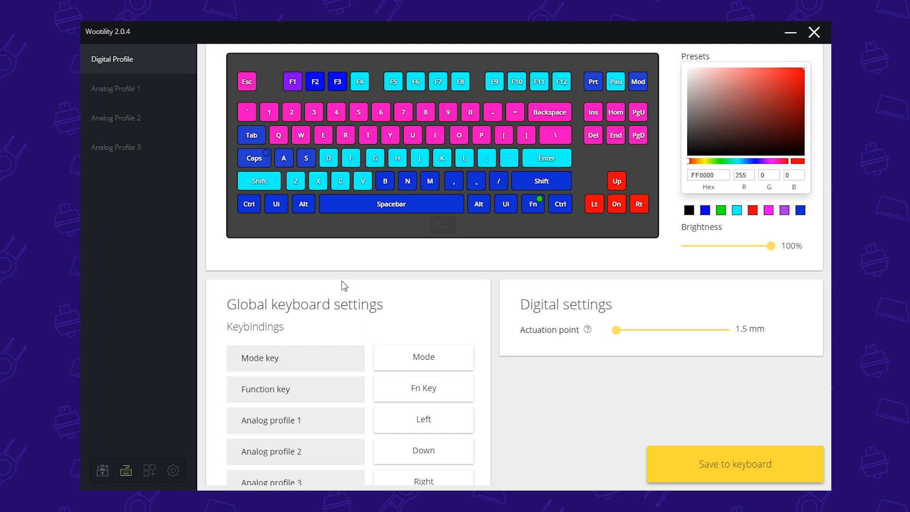
Scroll down to the Mode, Fn Key and analog profile bindings and 1.5 mm actuation
scroll(down, 3)
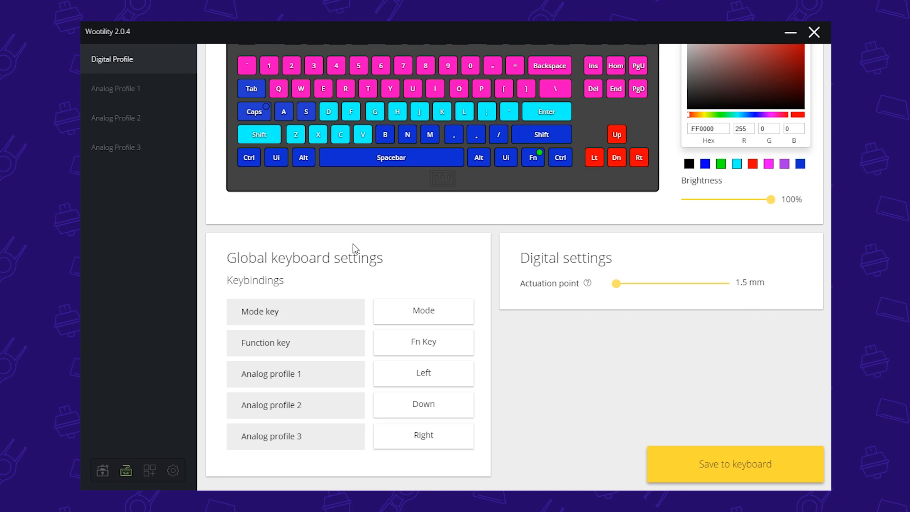
mouse_move(402, 321)
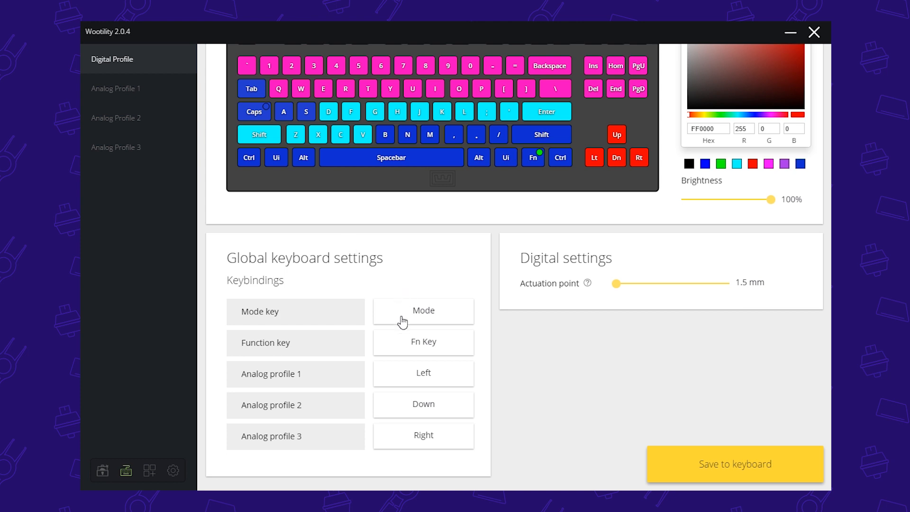
mouse_move(404, 386)
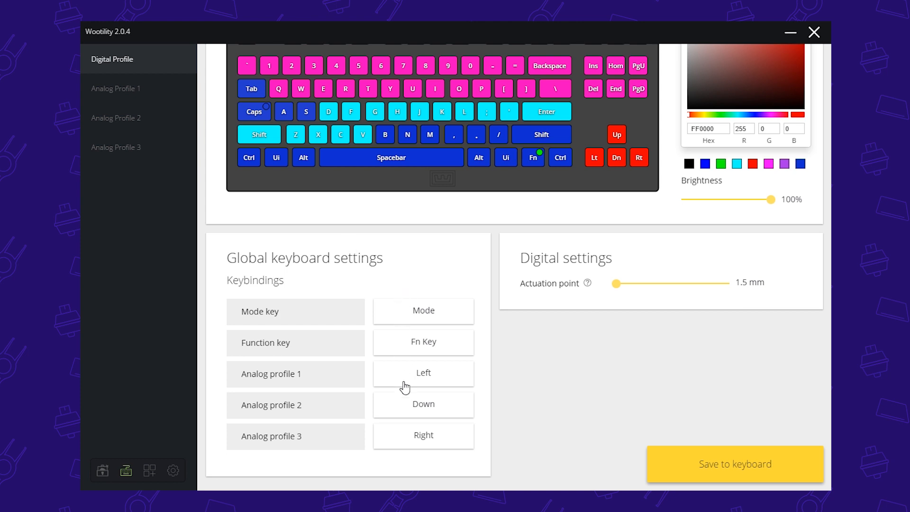
mouse_move(383, 312)
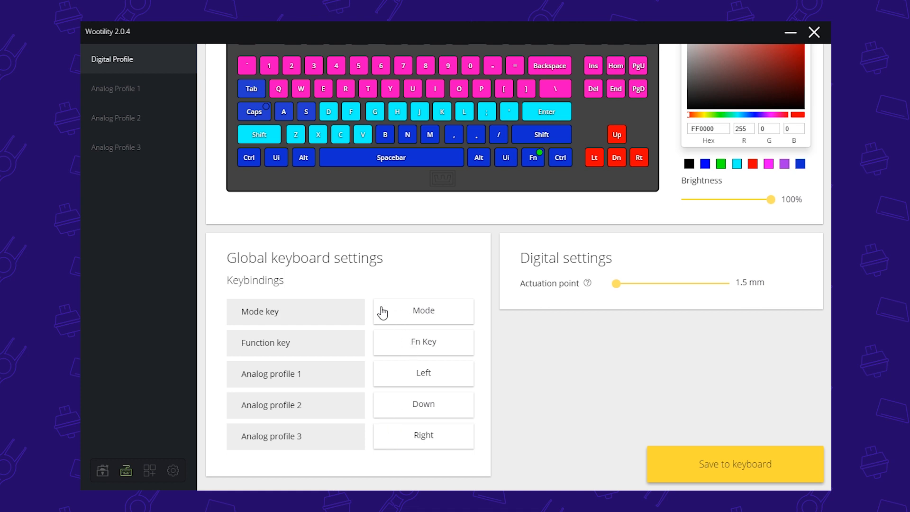
mouse_move(385, 311)
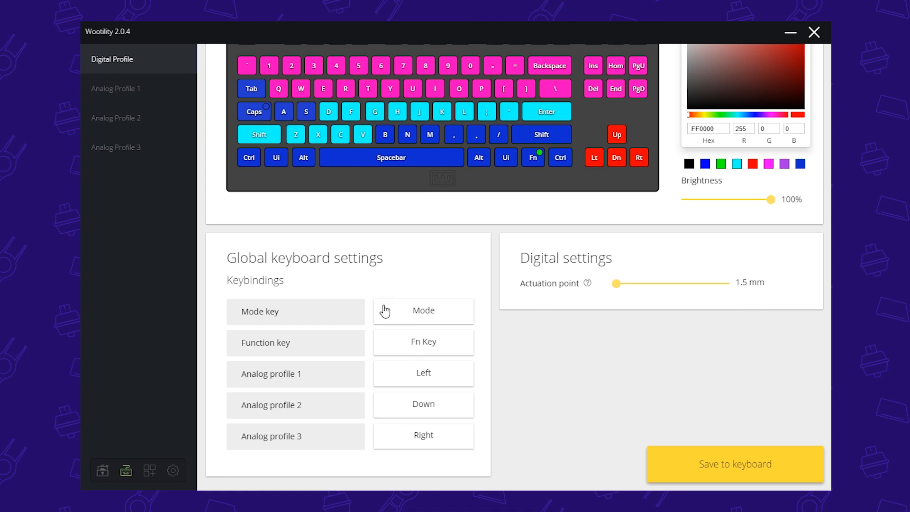
mouse_move(373, 317)
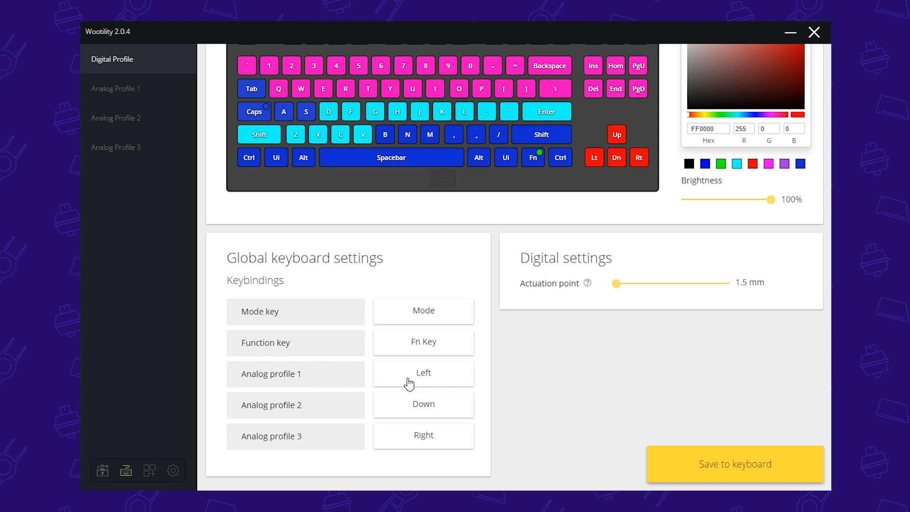
mouse_move(416, 446)
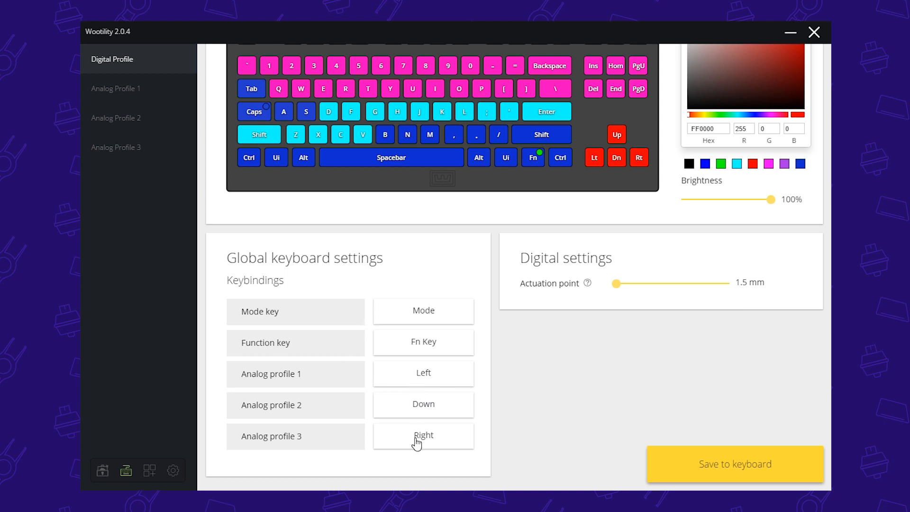
mouse_move(445, 384)
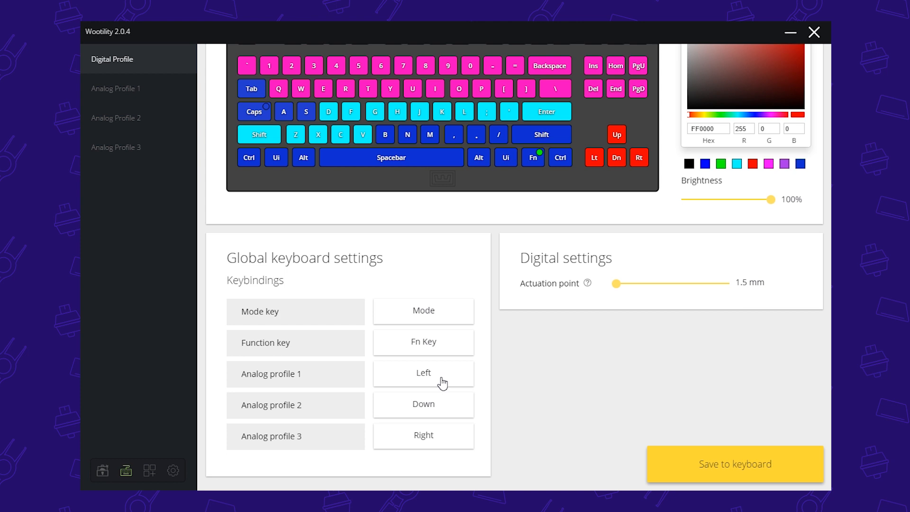
mouse_move(446, 380)
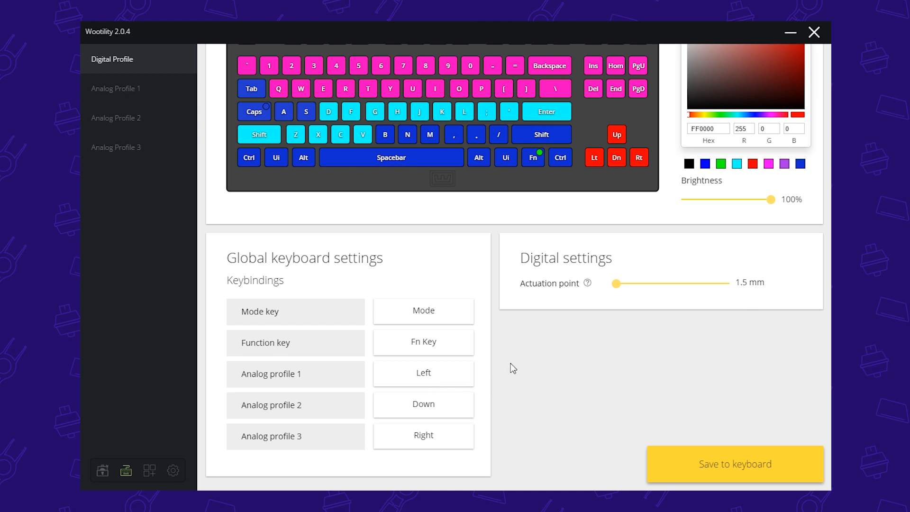
mouse_move(520, 302)
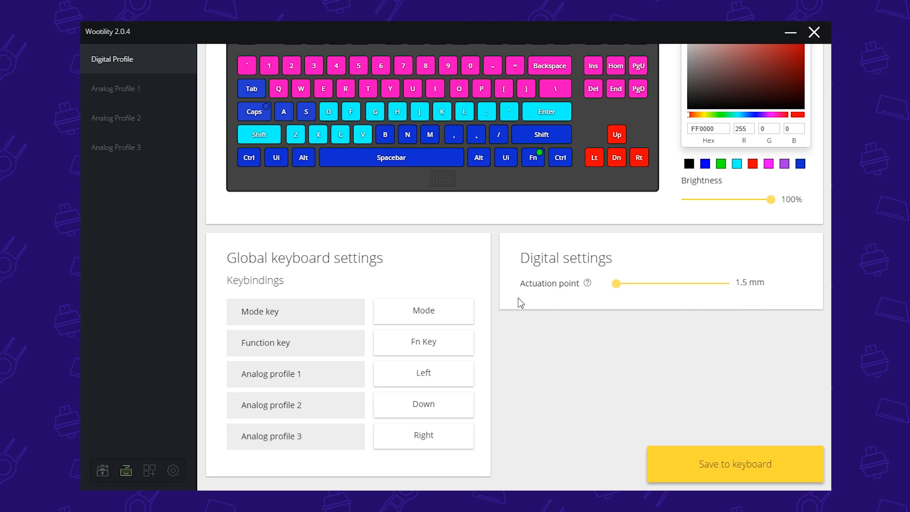
mouse_move(576, 298)
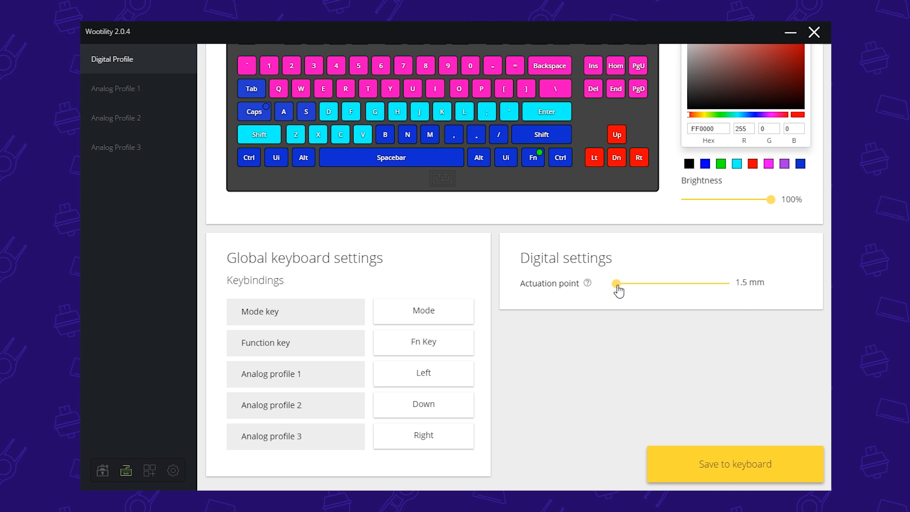
Try a 3.4 mm actuation point, return it to 1.5 mm, and save to the keyboard
drag(616, 283, 713, 284)
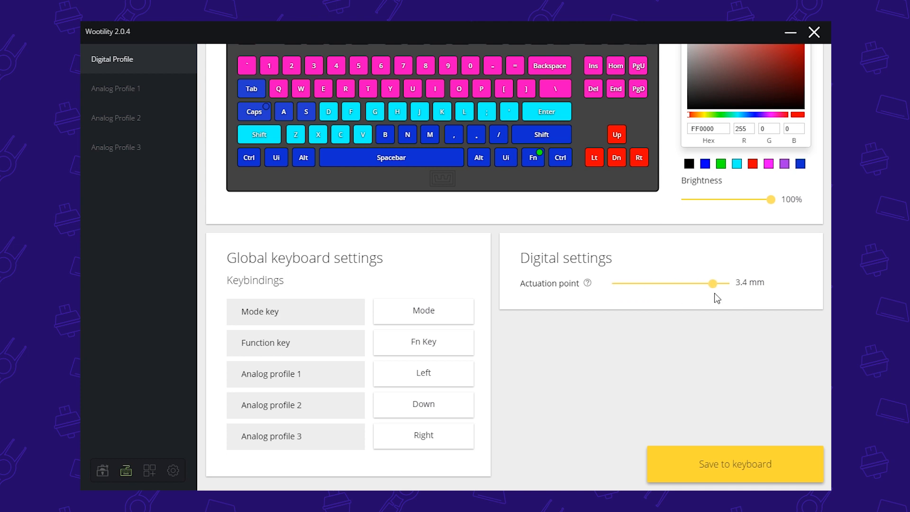
drag(716, 283, 617, 283)
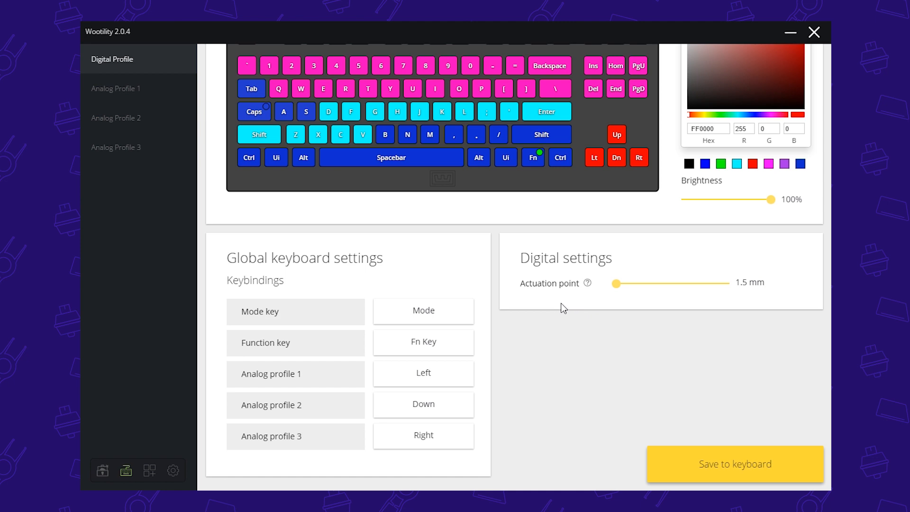
mouse_move(524, 301)
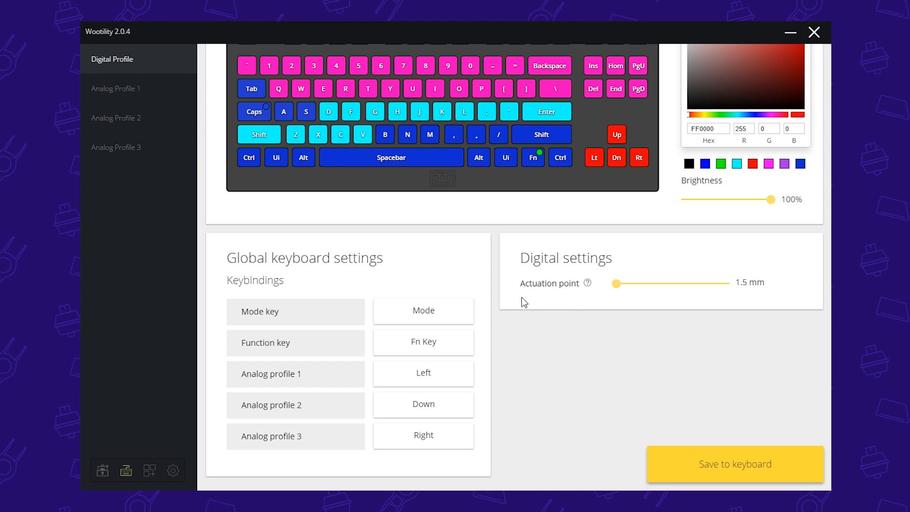
click(736, 463)
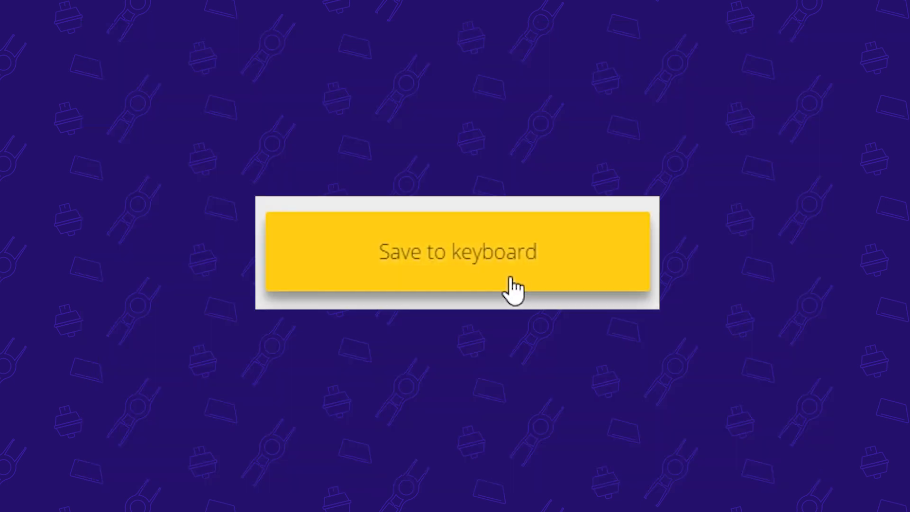
click(459, 252)
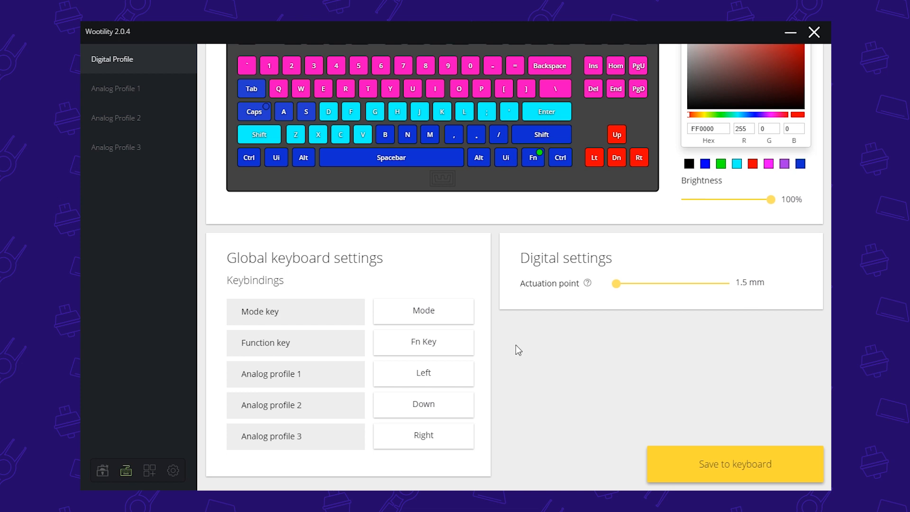
click(116, 88)
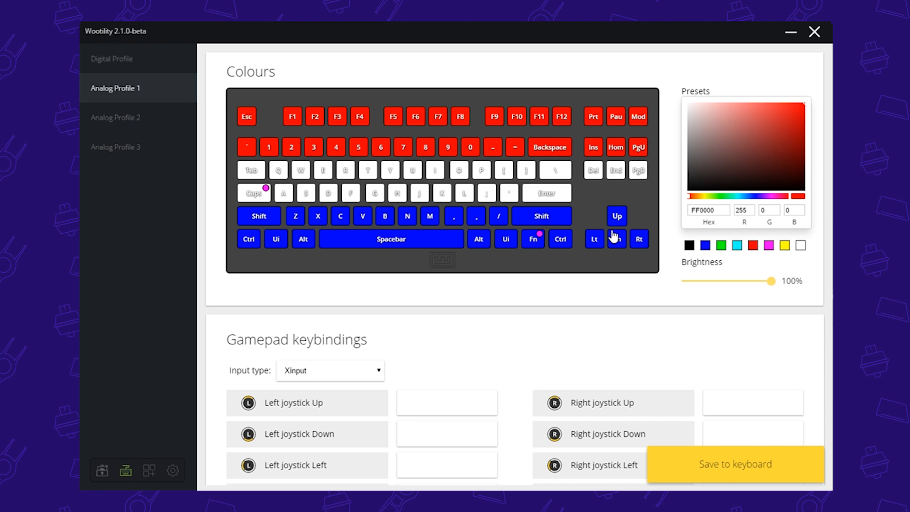
Scroll to Analog Profile 1's gamepad keybindings and keep Xinput as the input type
scroll(down, 3)
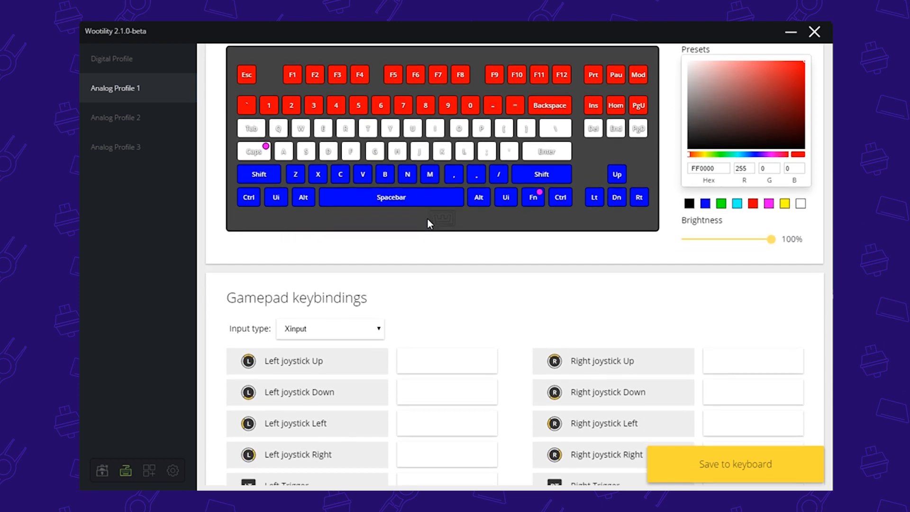
scroll(down, 3)
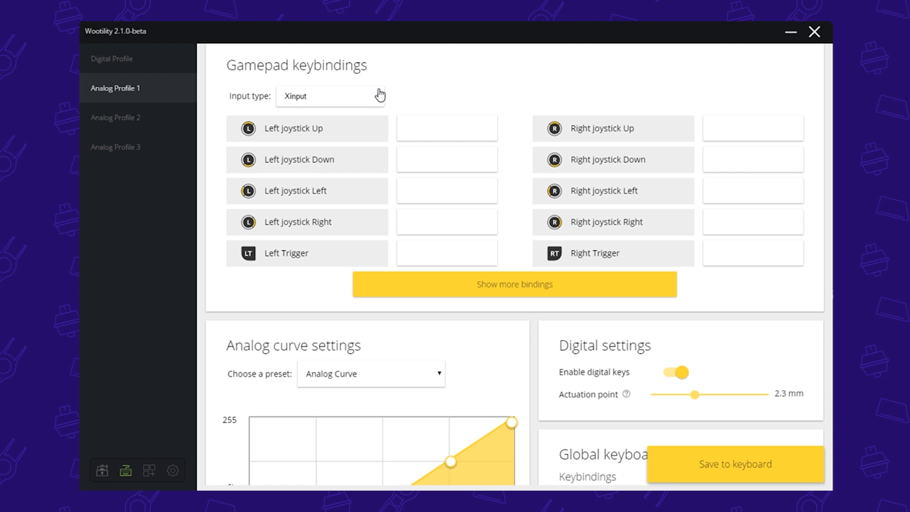
mouse_move(376, 85)
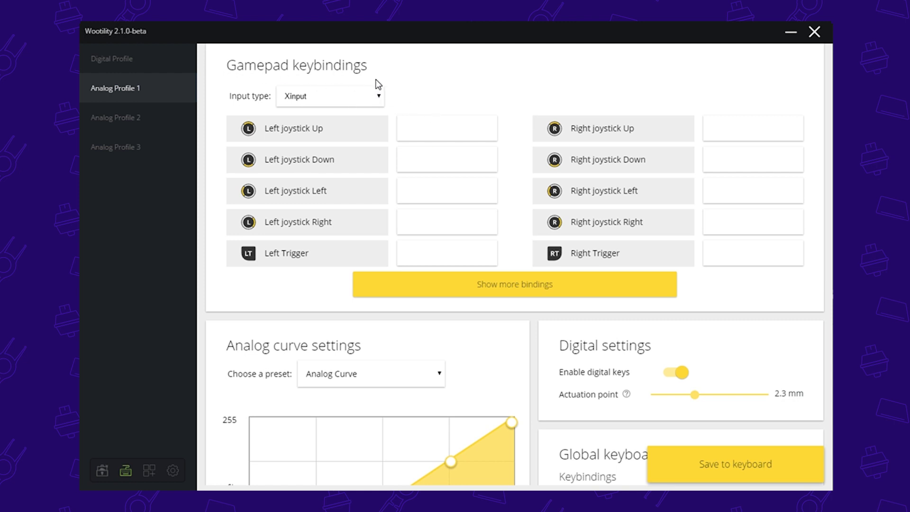
click(330, 95)
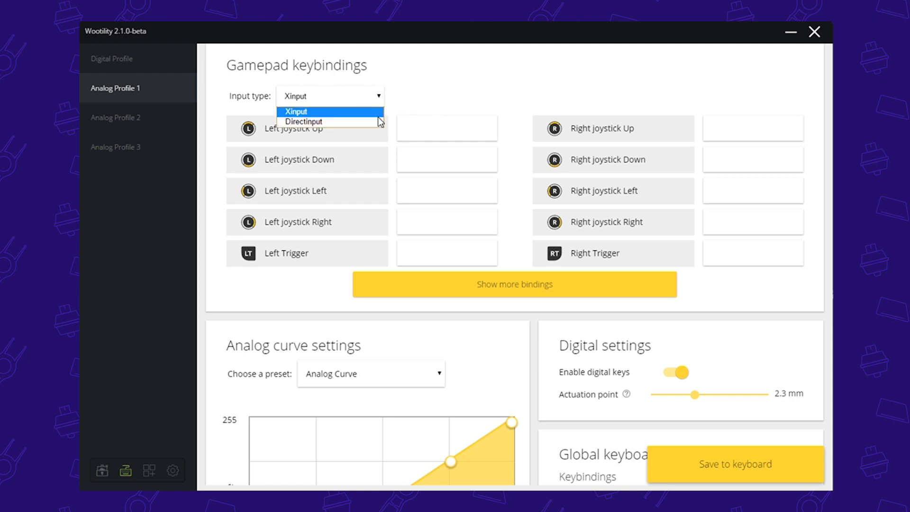
click(296, 112)
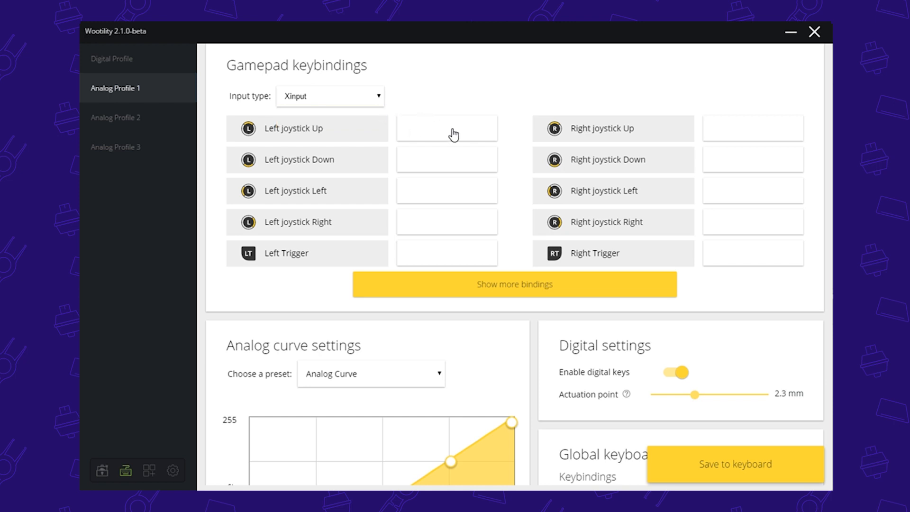
mouse_move(497, 174)
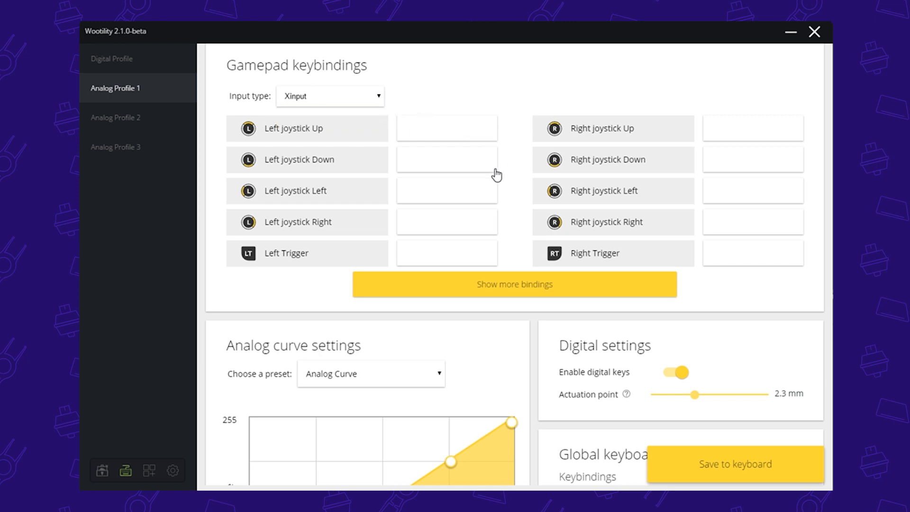
mouse_move(290, 211)
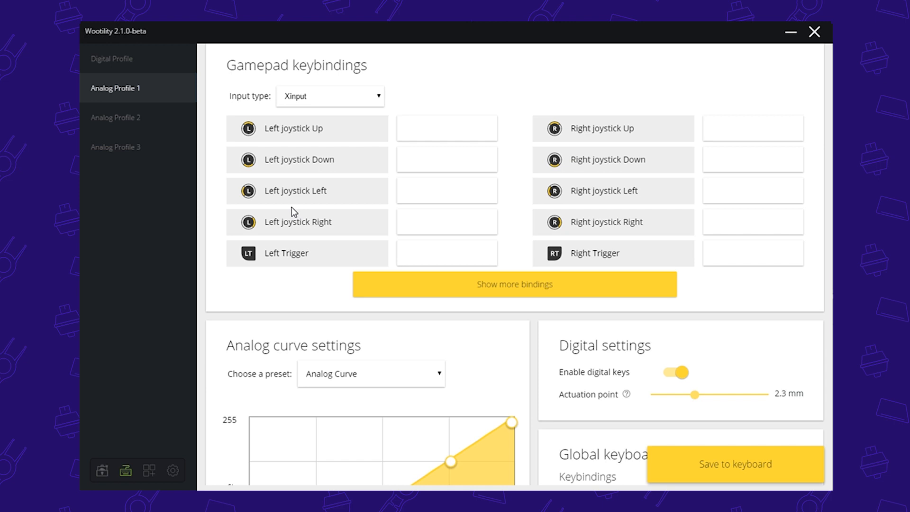
mouse_move(244, 126)
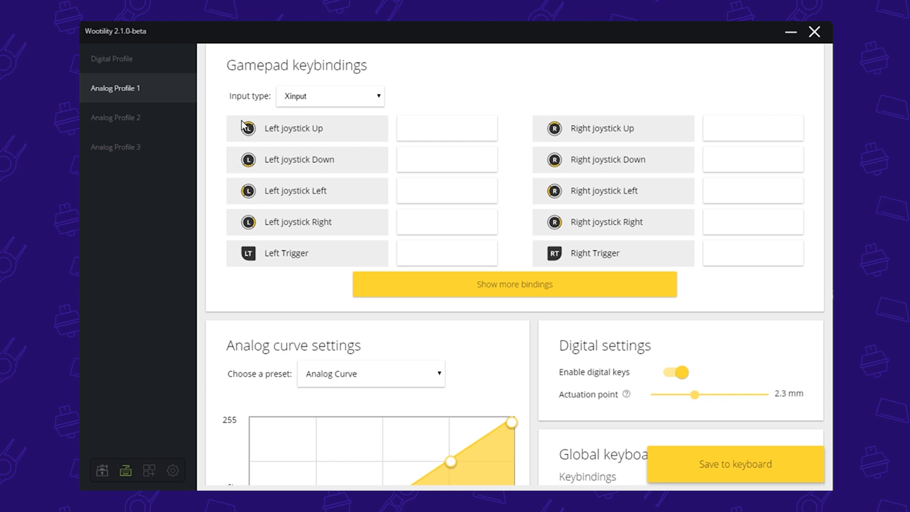
mouse_move(340, 188)
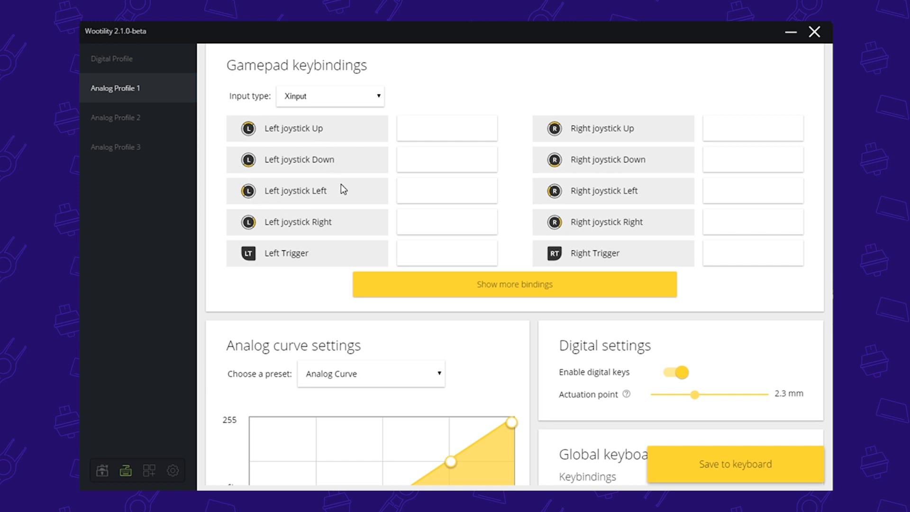
mouse_move(588, 216)
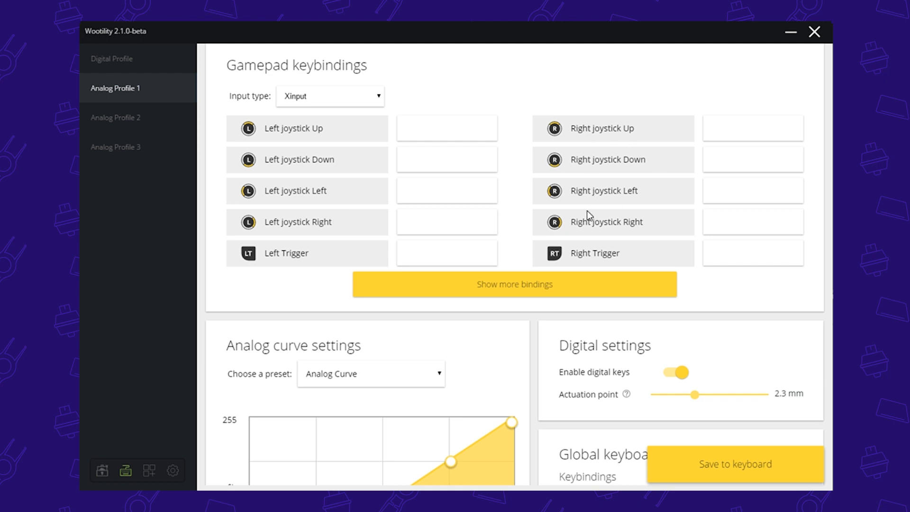
mouse_move(595, 260)
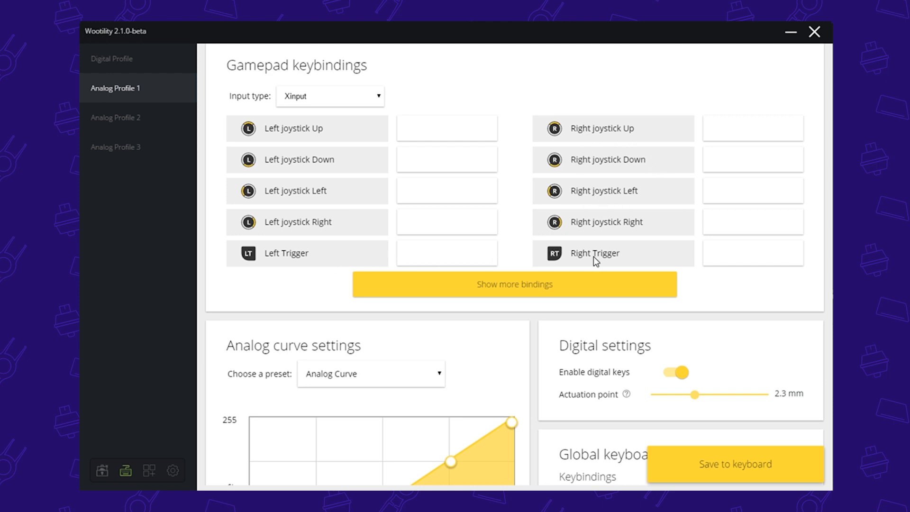
mouse_move(389, 169)
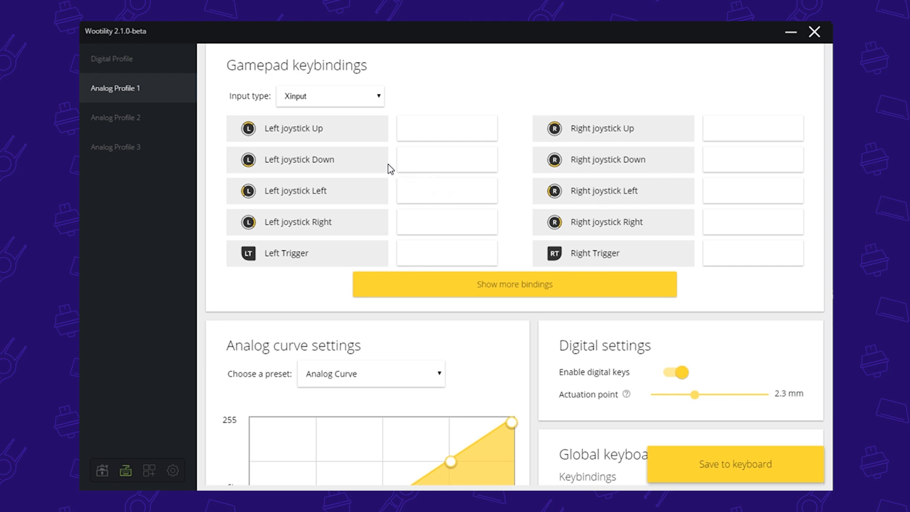
mouse_move(391, 120)
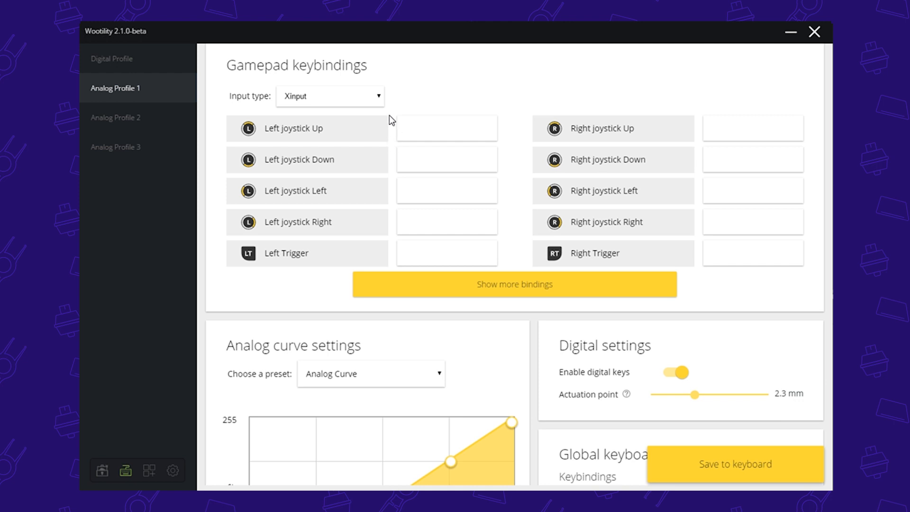
mouse_move(511, 290)
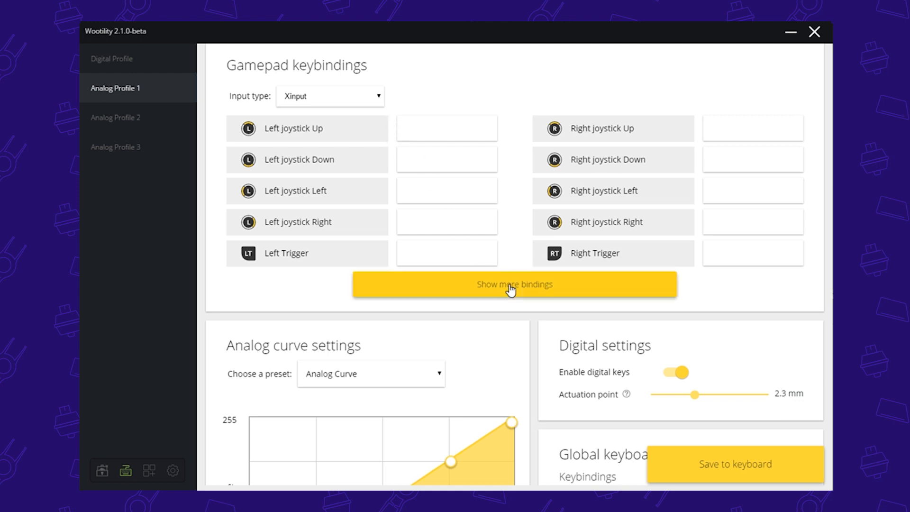
click(511, 285)
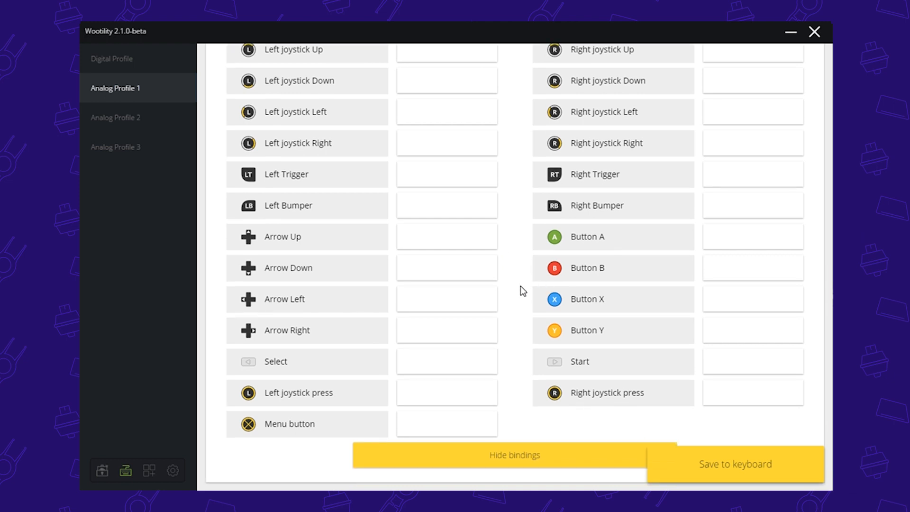
click(515, 455)
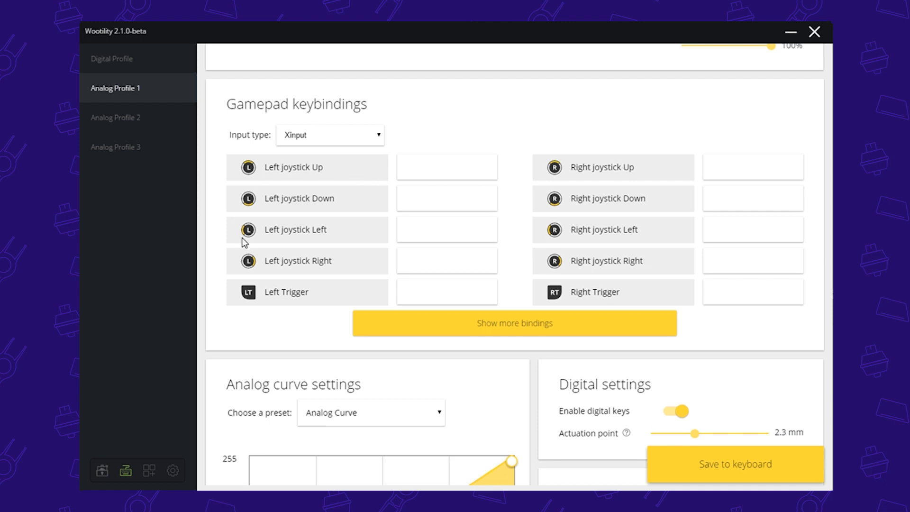
mouse_move(421, 304)
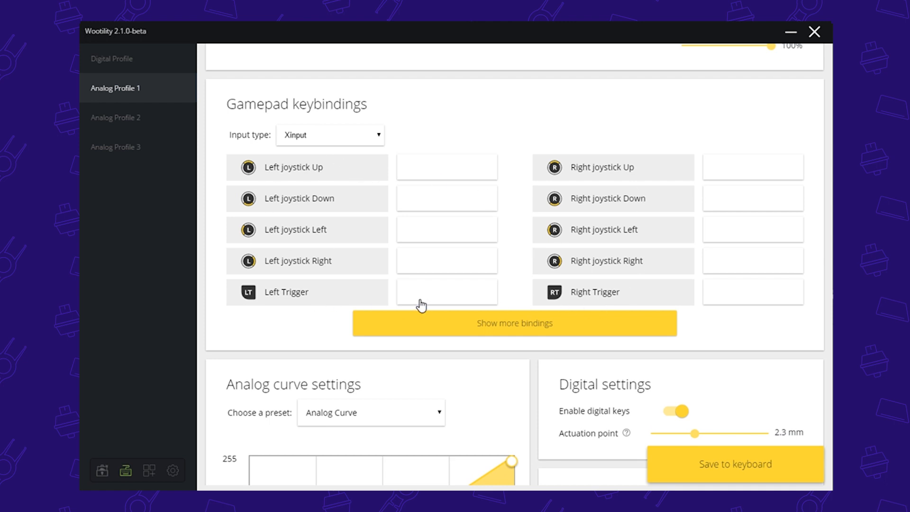
mouse_move(516, 243)
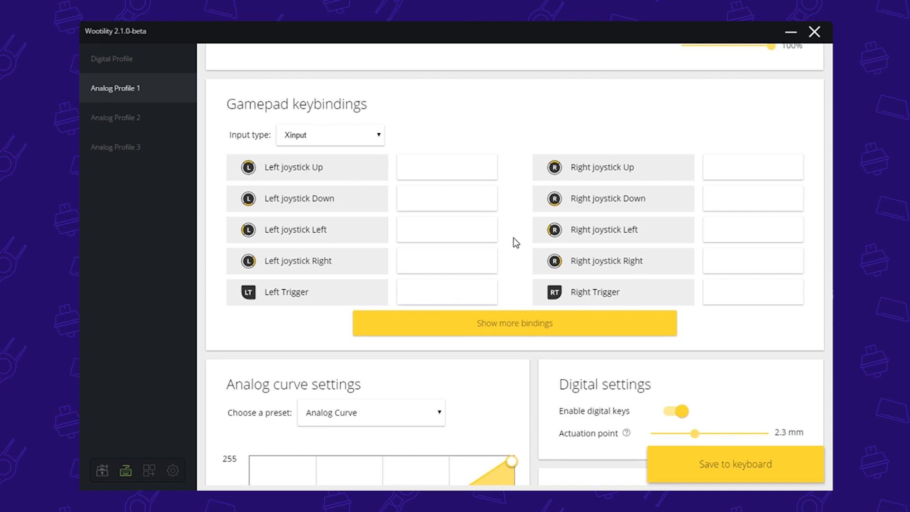
Bind the left joystick directions to W, A and D, then clear those assignments
click(446, 167)
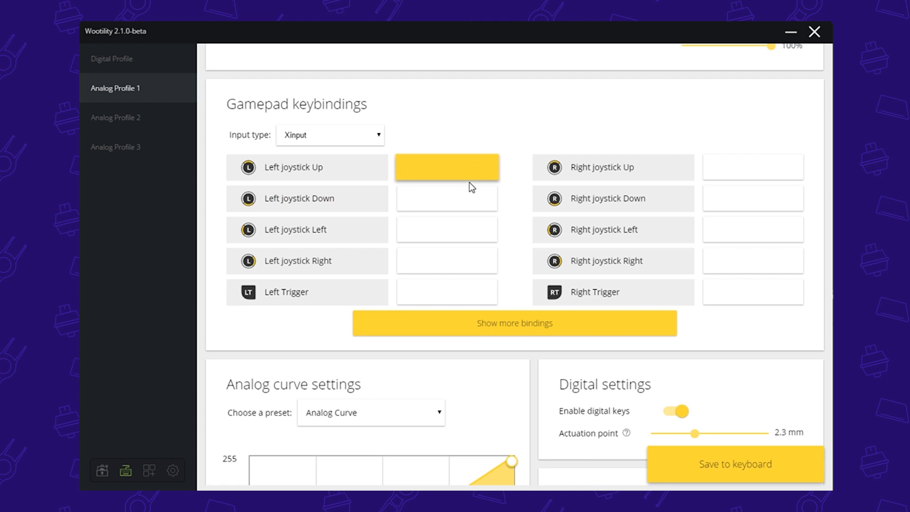
text(w)
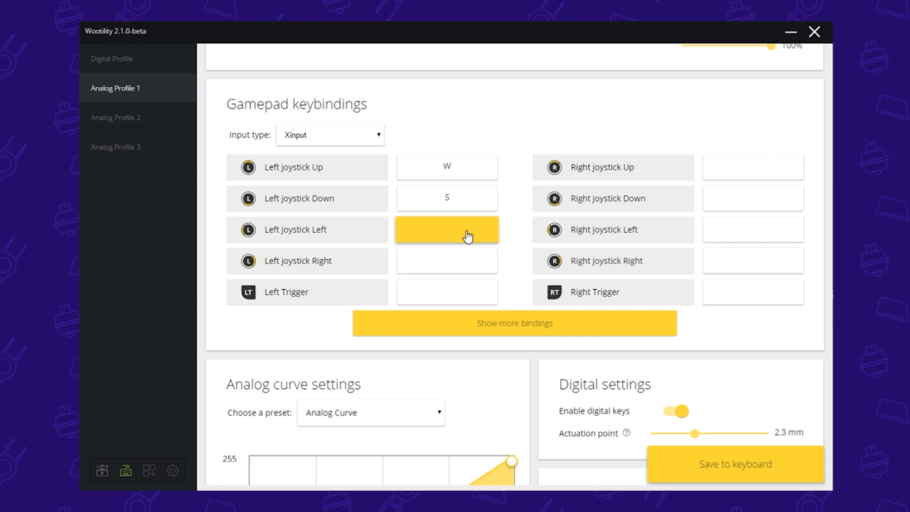
text(A)
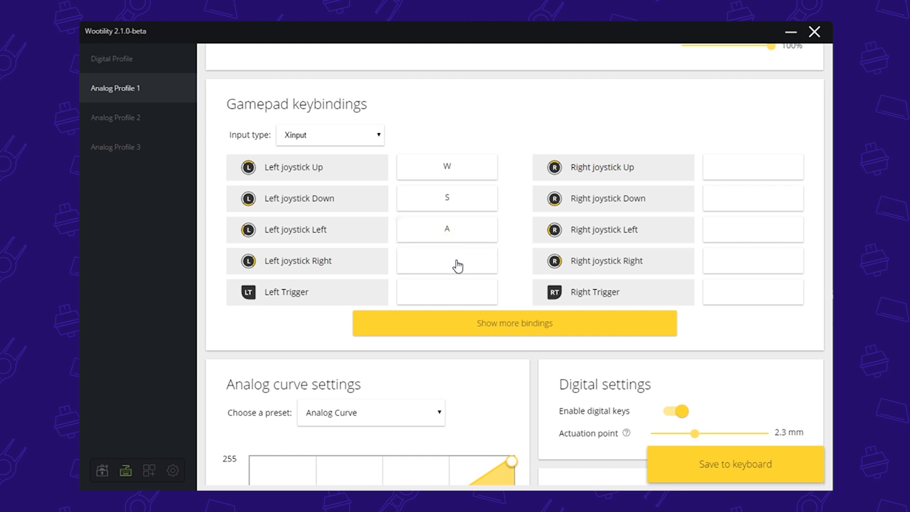
text(D)
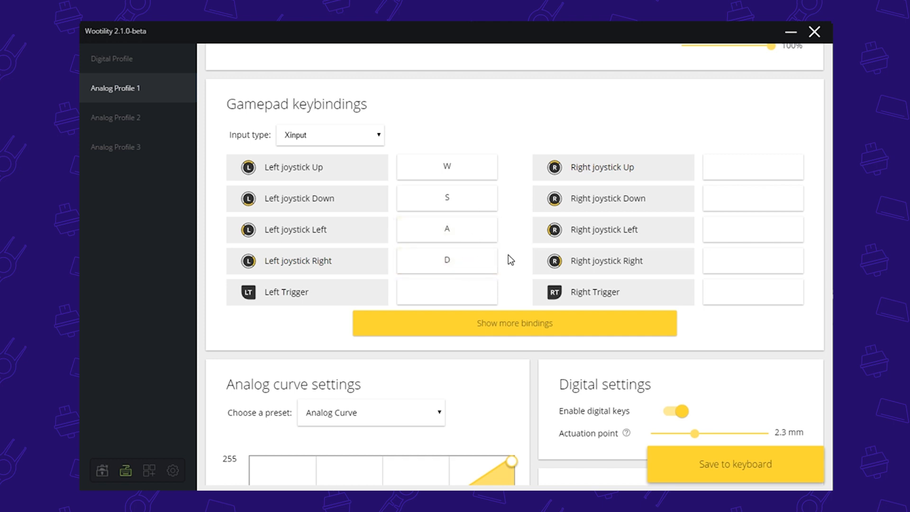
click(446, 198)
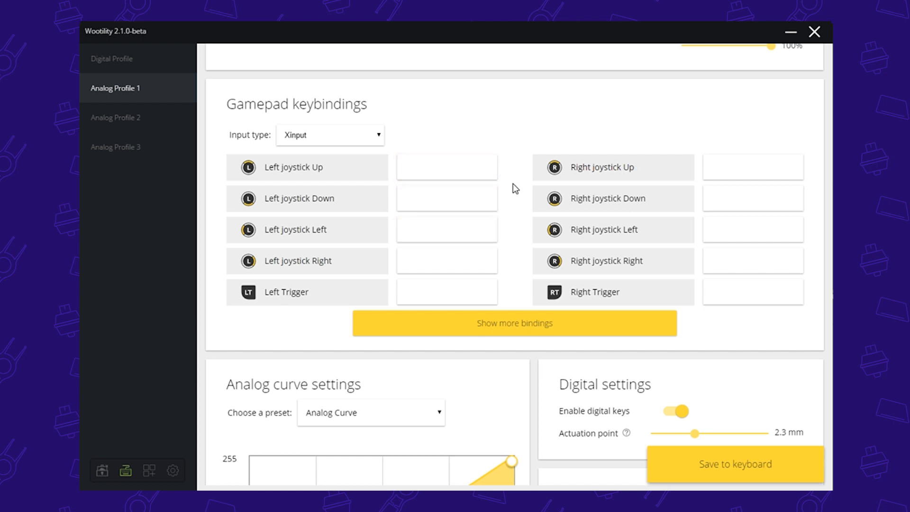
Scroll to Analog curve settings and list the Linear, Aggressive, Slow, Smooth and Instant presets
scroll(down, 3)
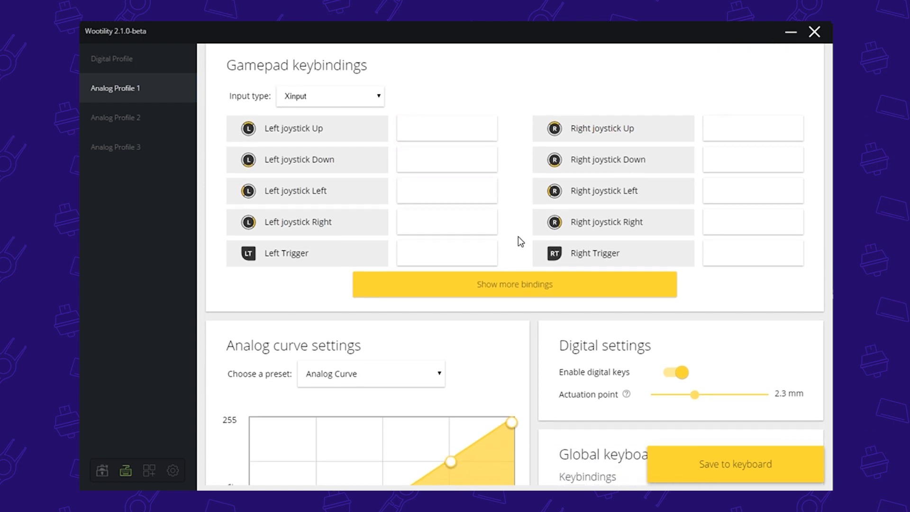
scroll(down, 3)
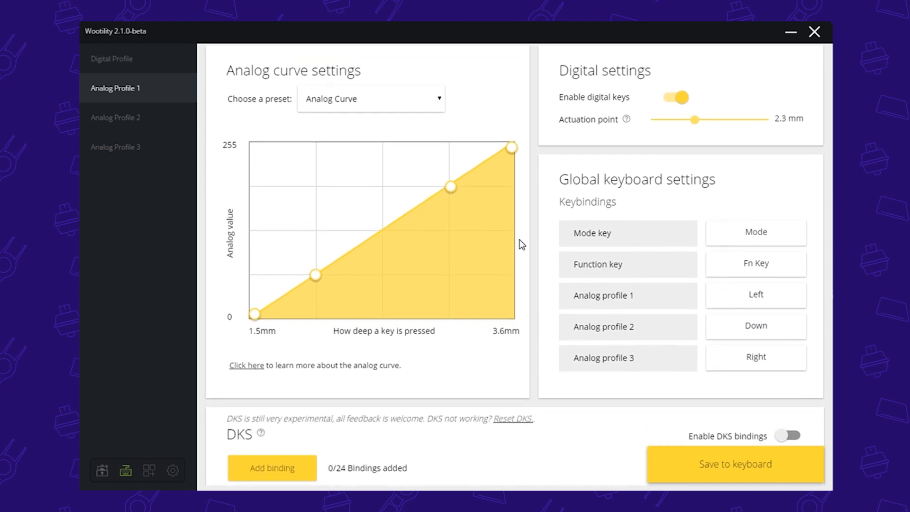
mouse_move(339, 267)
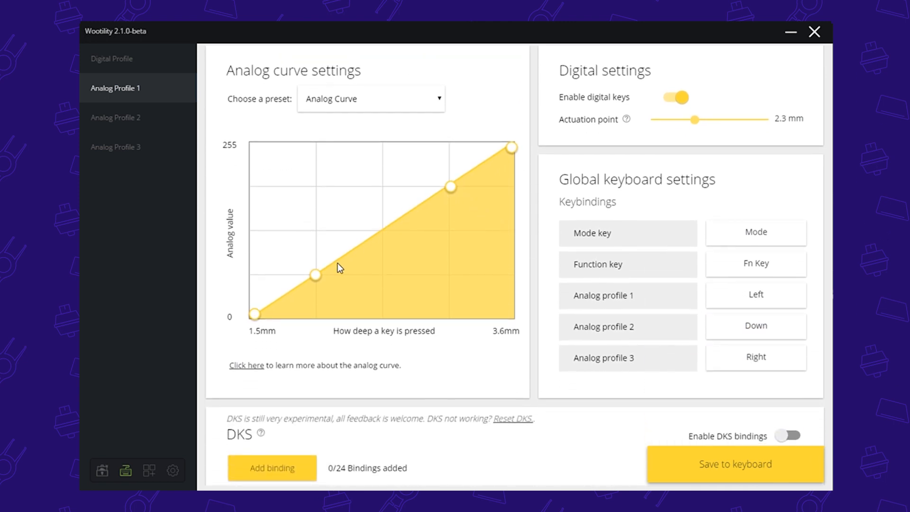
mouse_move(349, 273)
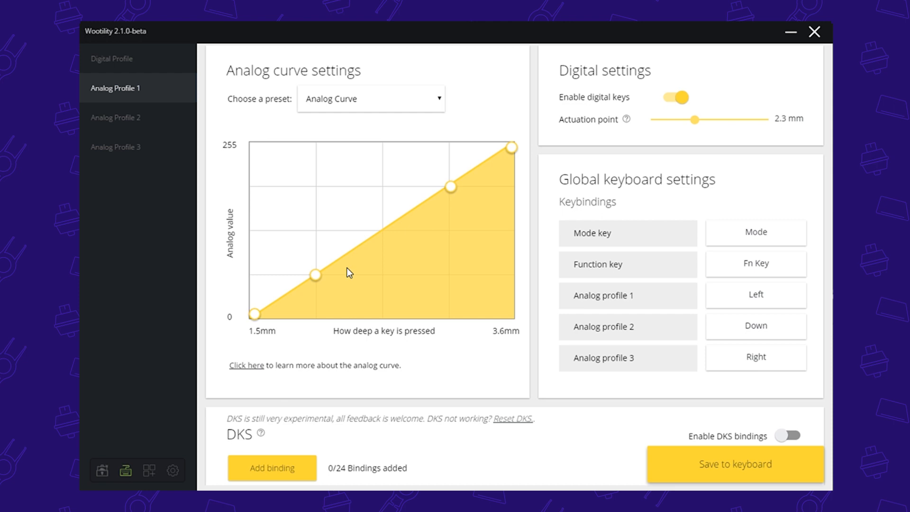
mouse_move(366, 146)
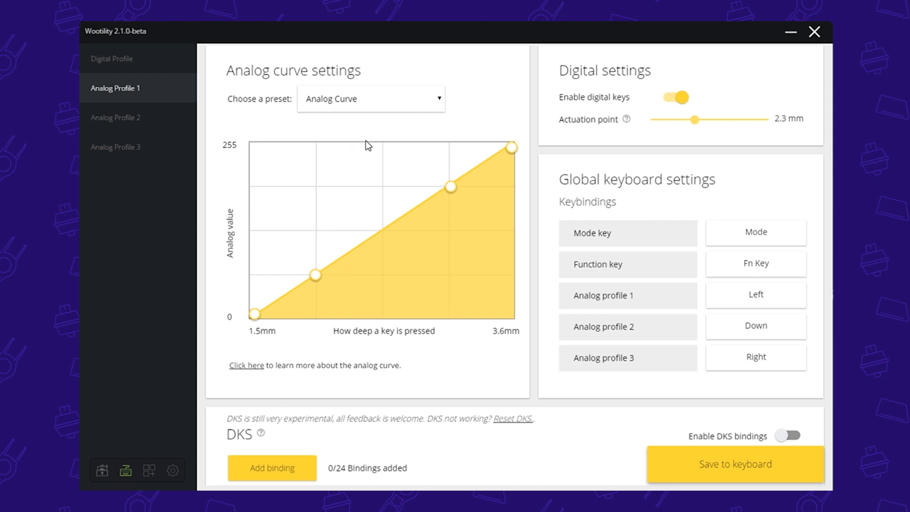
mouse_move(440, 114)
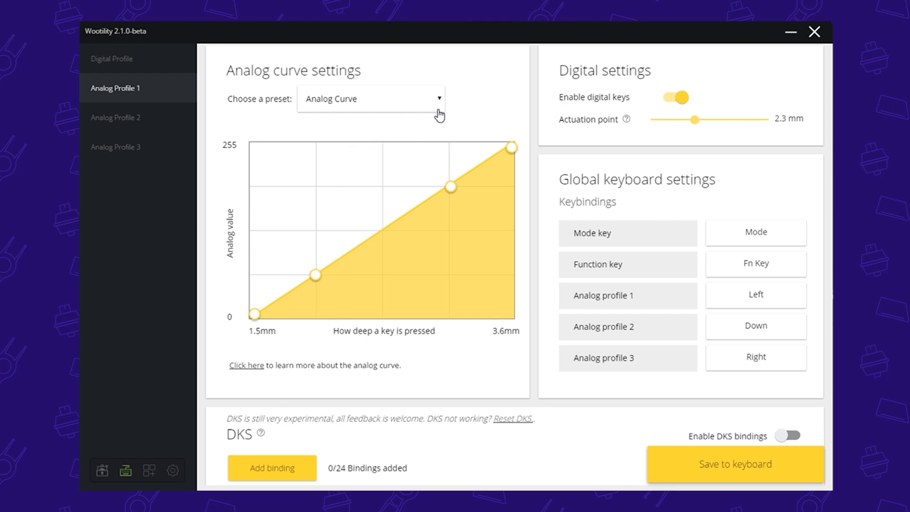
click(371, 99)
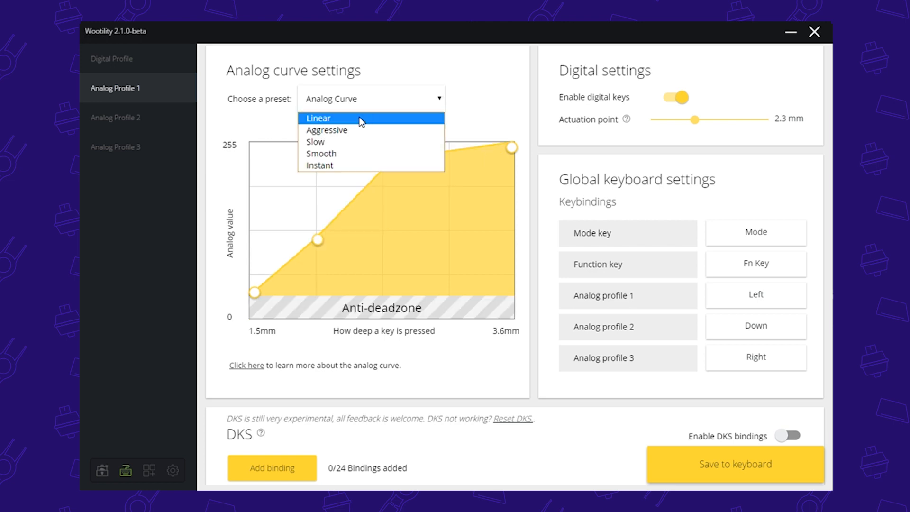
Dismiss the presets keeping Analog Curve, and leave digital keys enabled at 2.3 mm
click(336, 118)
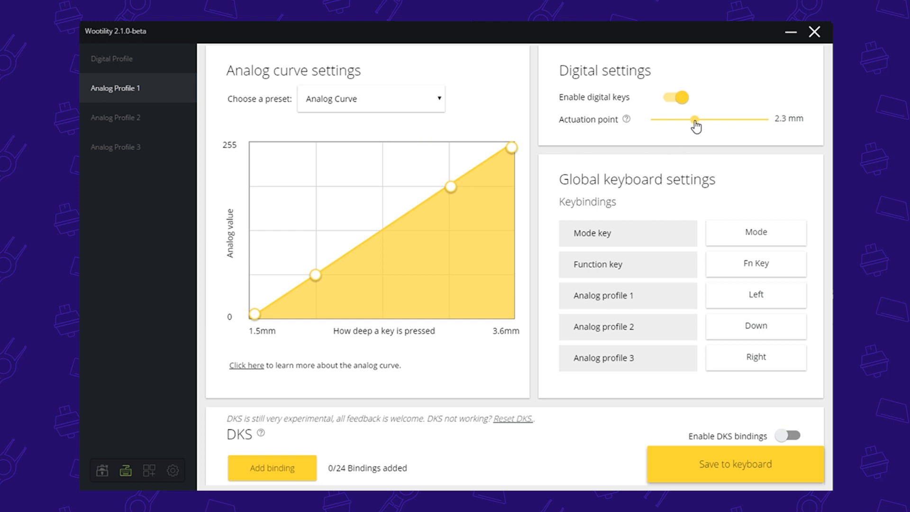
mouse_move(570, 110)
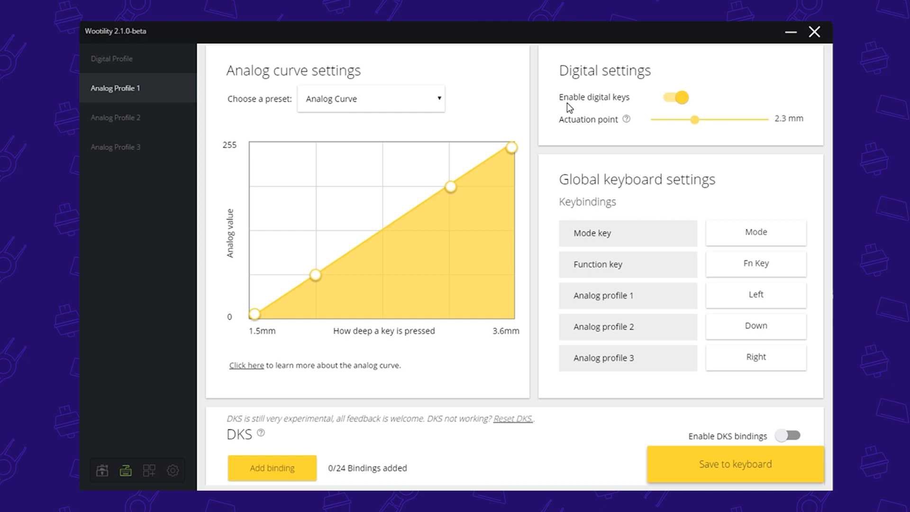
mouse_move(552, 91)
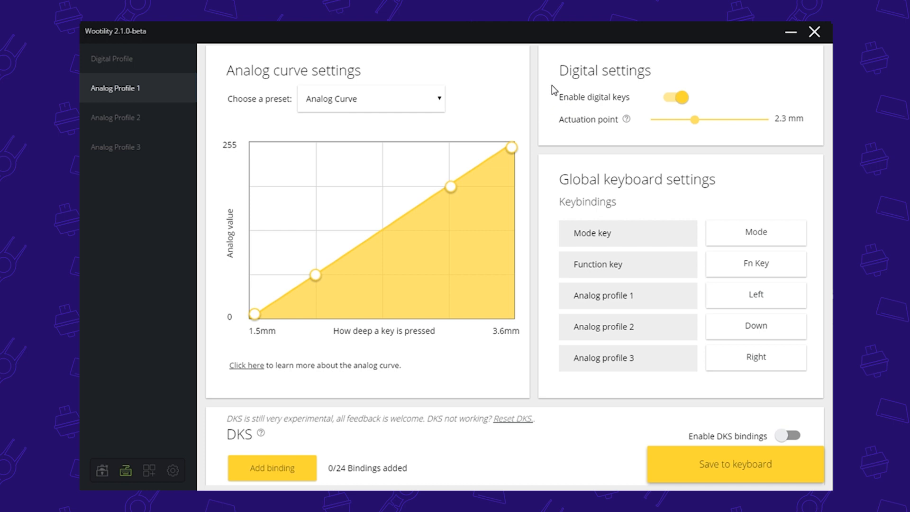
mouse_move(567, 89)
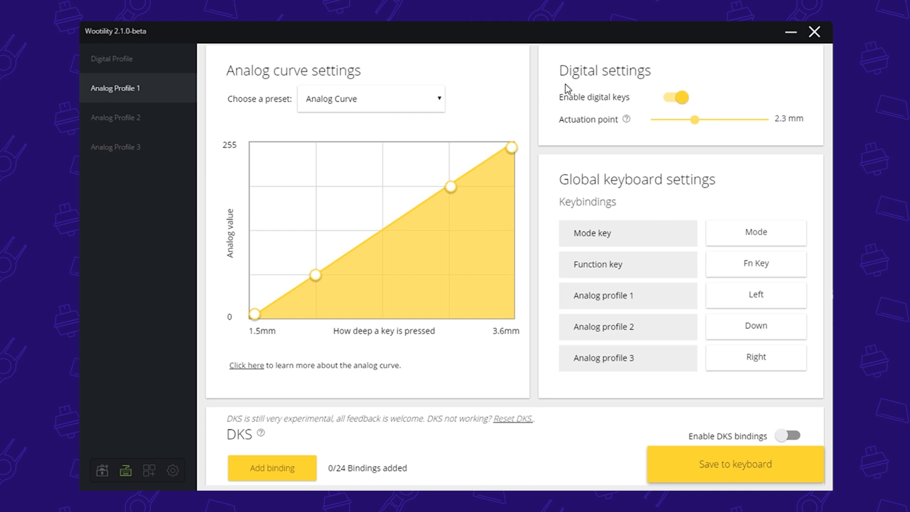
click(675, 97)
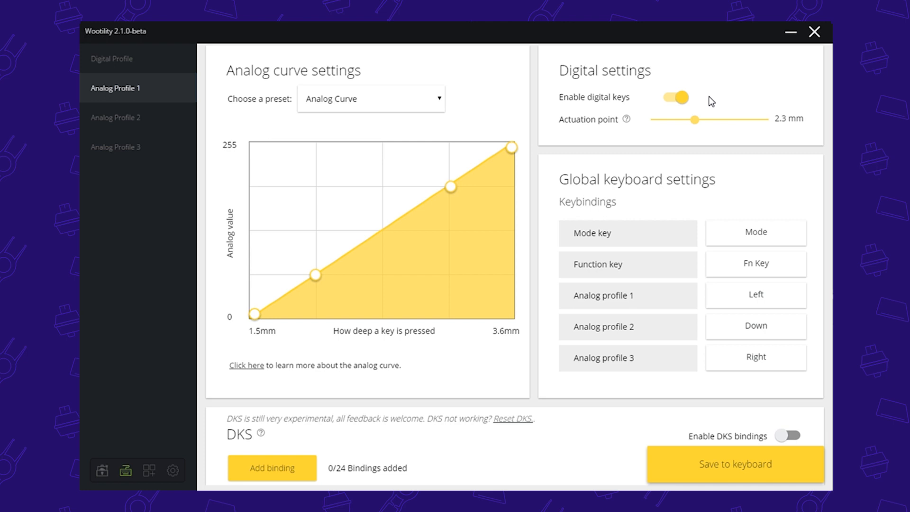
mouse_move(613, 101)
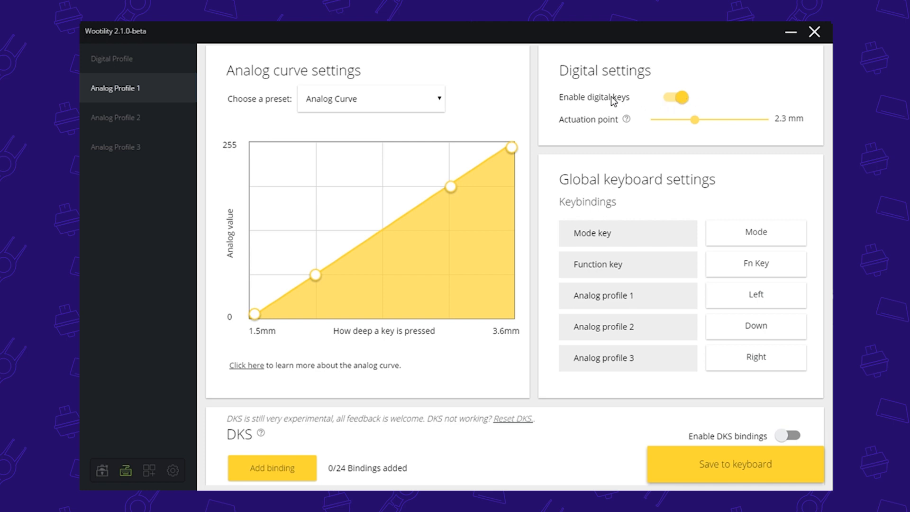
mouse_move(630, 94)
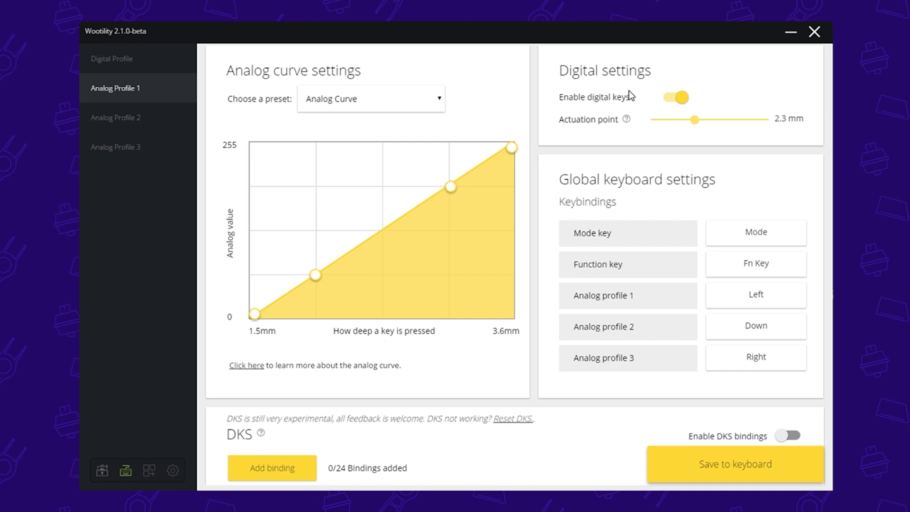
click(676, 98)
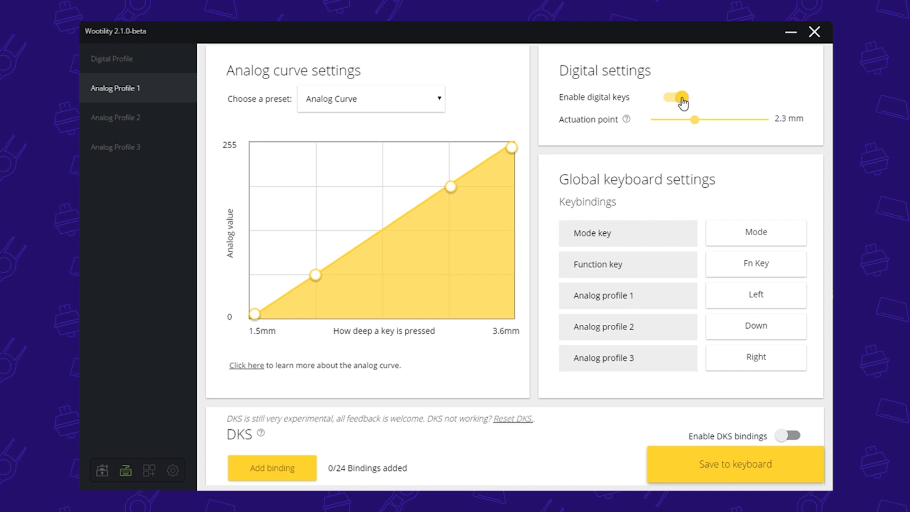
click(678, 96)
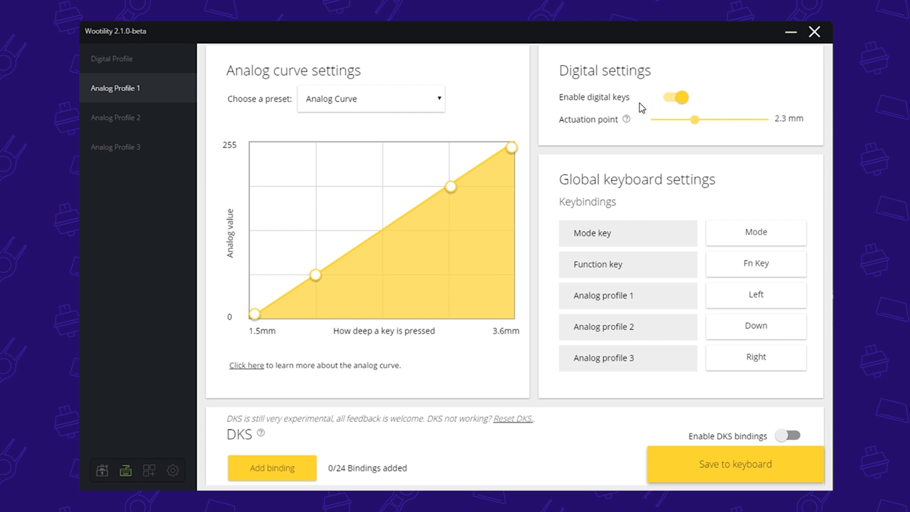
mouse_move(640, 116)
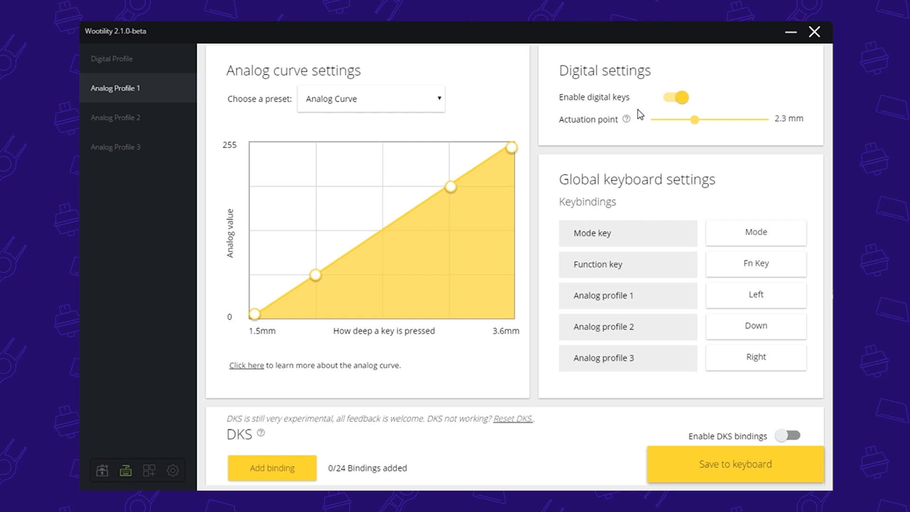
mouse_move(665, 140)
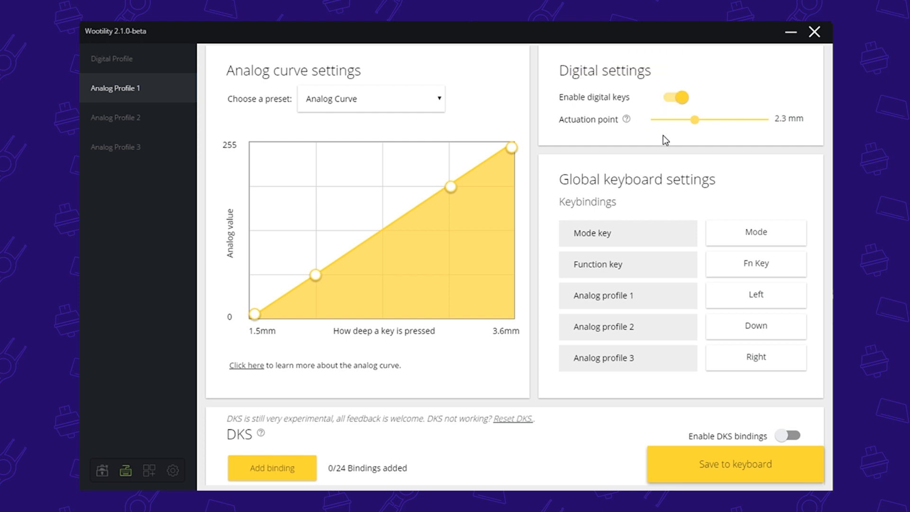
mouse_move(686, 137)
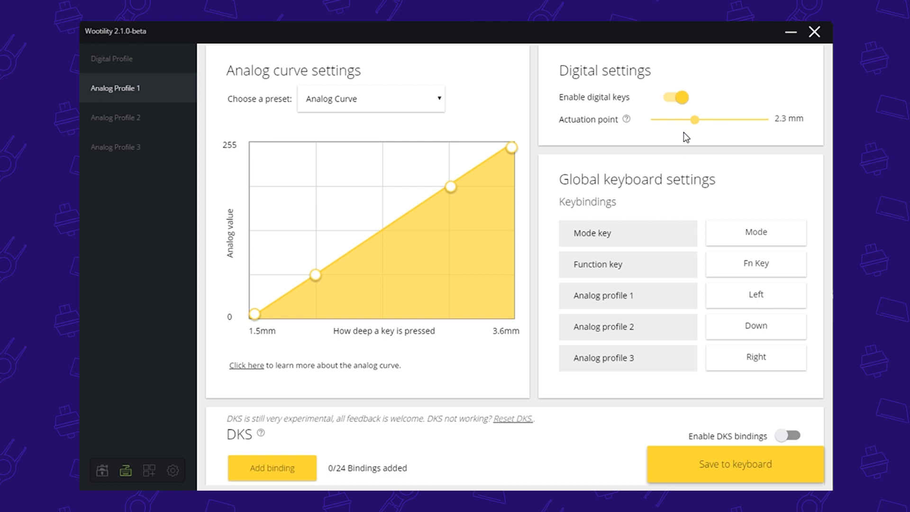
mouse_move(695, 132)
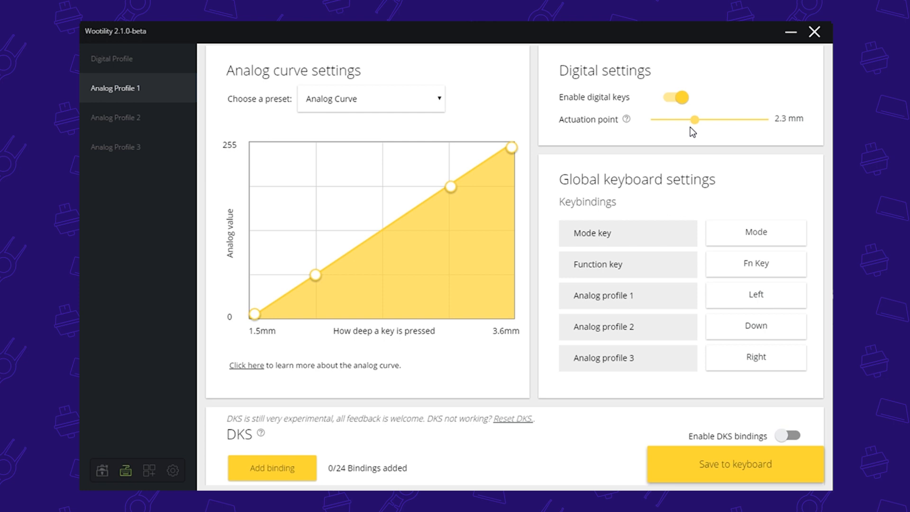
Add and save one DKS binding with keystroke actions at 2.0 mm and 3.0 mm
scroll(down, 3)
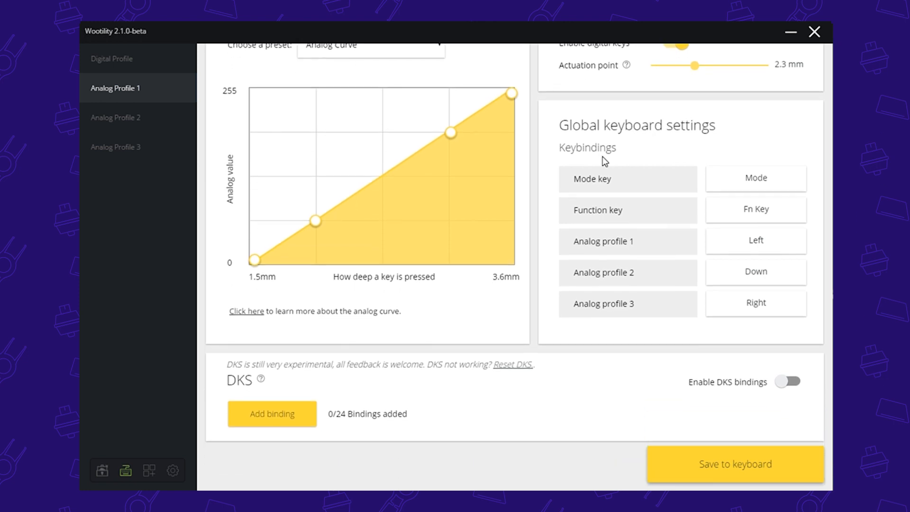
mouse_move(248, 403)
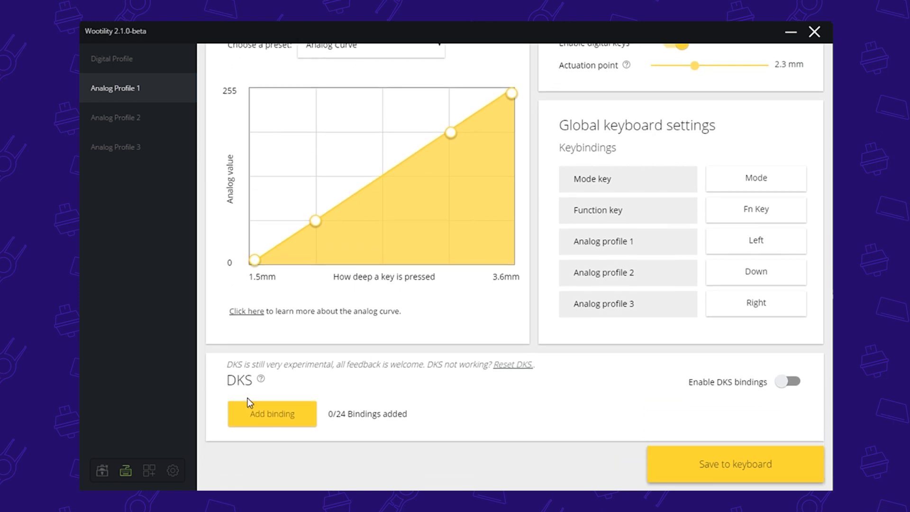
mouse_move(269, 394)
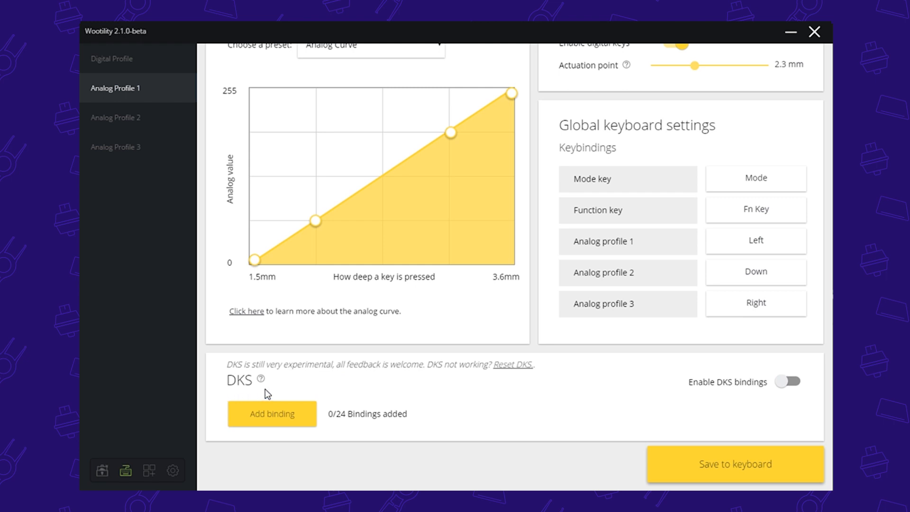
click(273, 413)
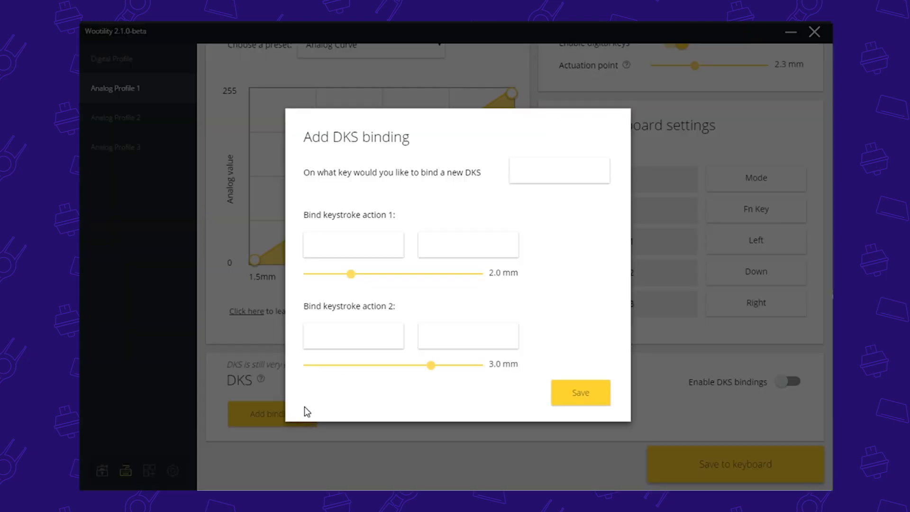
click(354, 244)
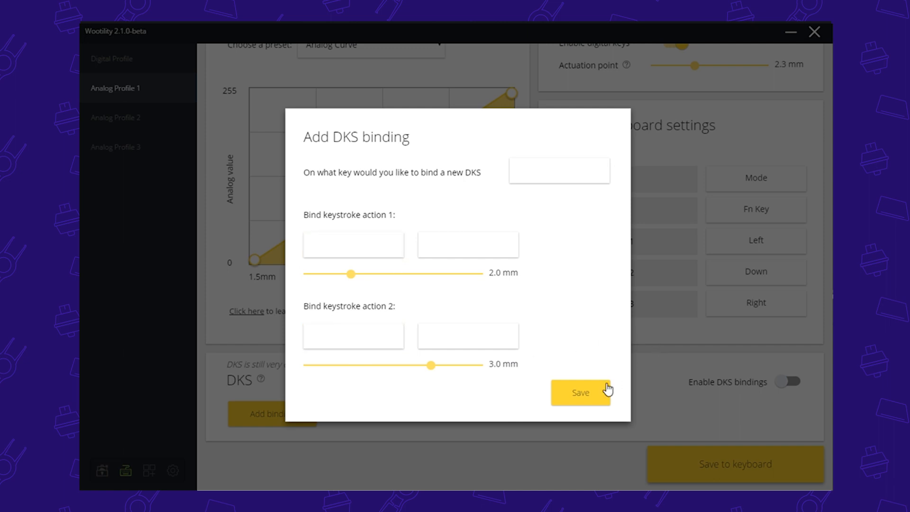
click(580, 393)
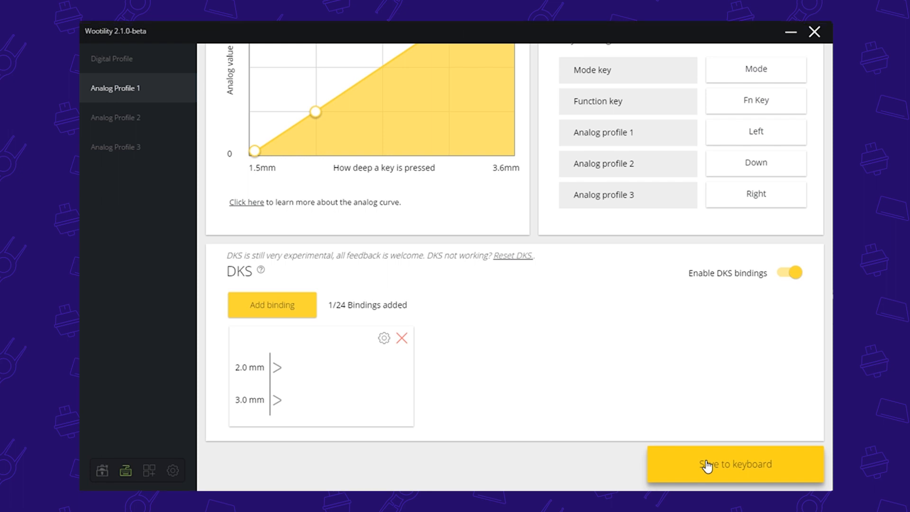
mouse_move(149, 471)
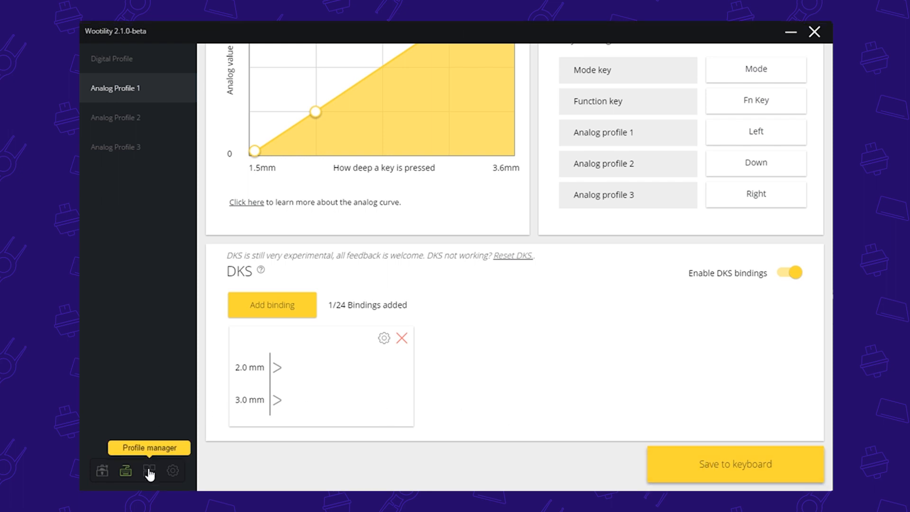
Save Analog Profile 1 as 'Battlefront 2' with a description about dedicated gameplay hours
click(149, 470)
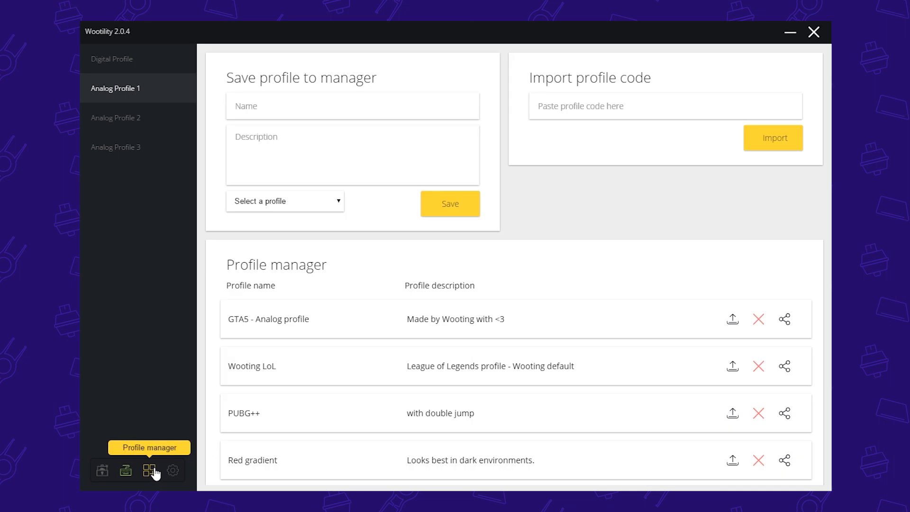
text(Batt)
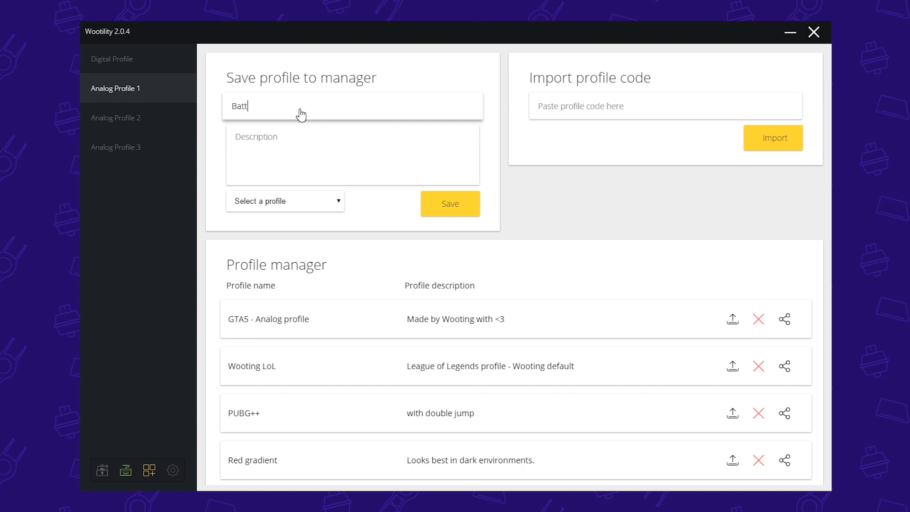
text(Spend some dedicat)
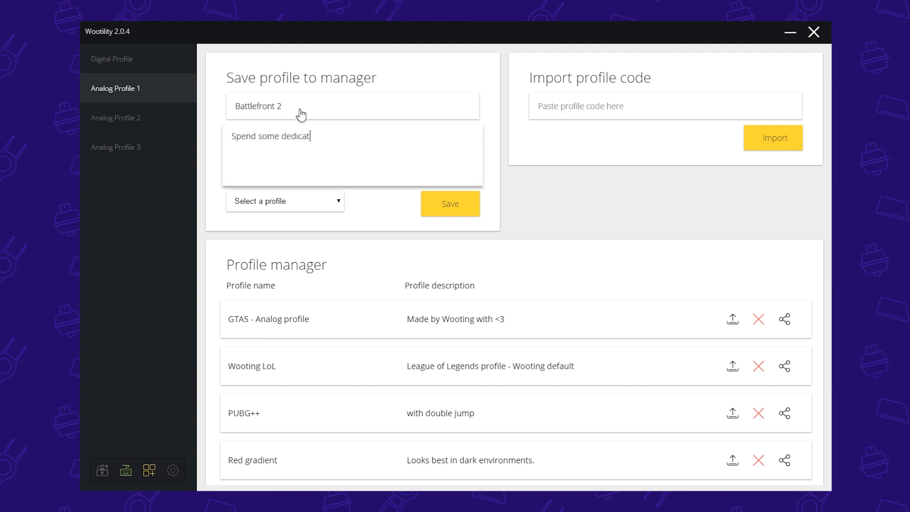
text(ed hours of gameplay to get a sense of rewards and accomplishment)
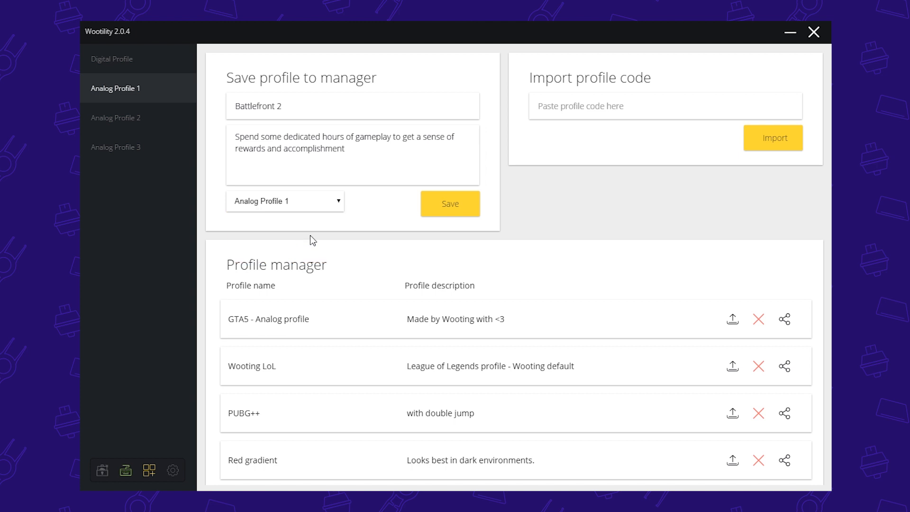
click(450, 204)
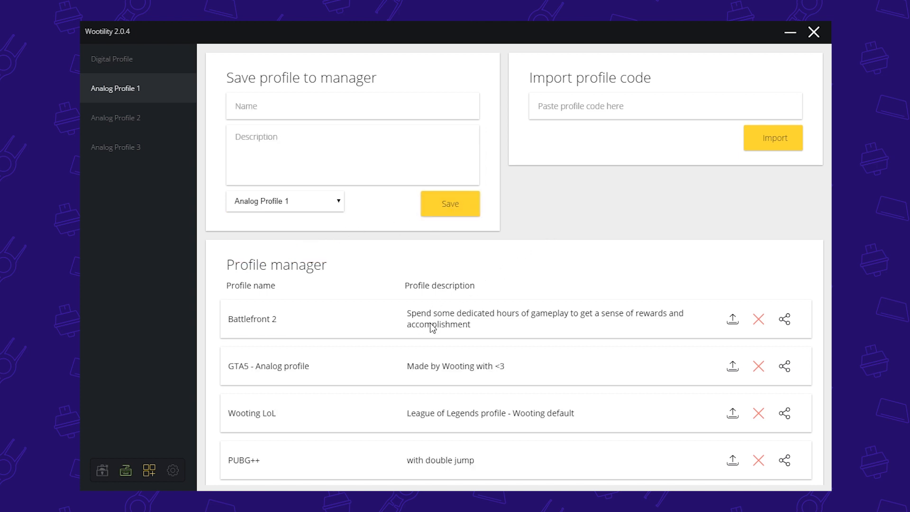
mouse_move(730, 298)
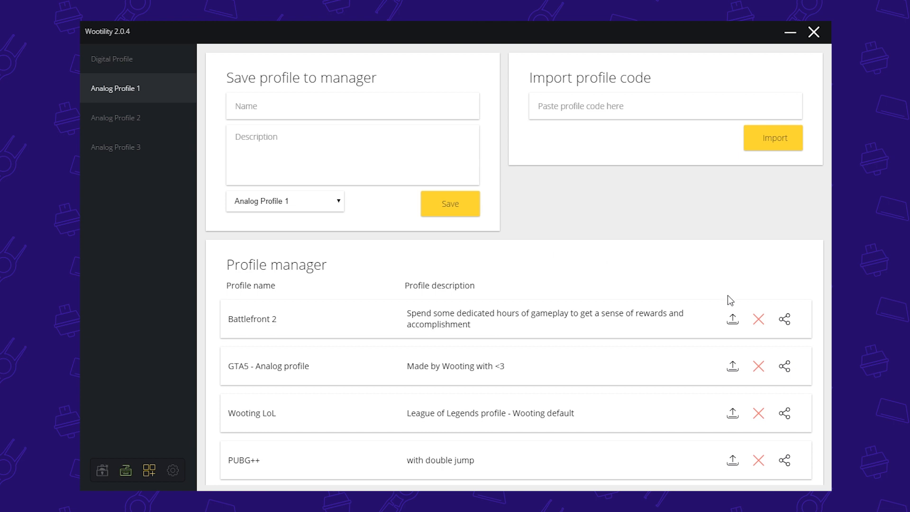
mouse_move(732, 320)
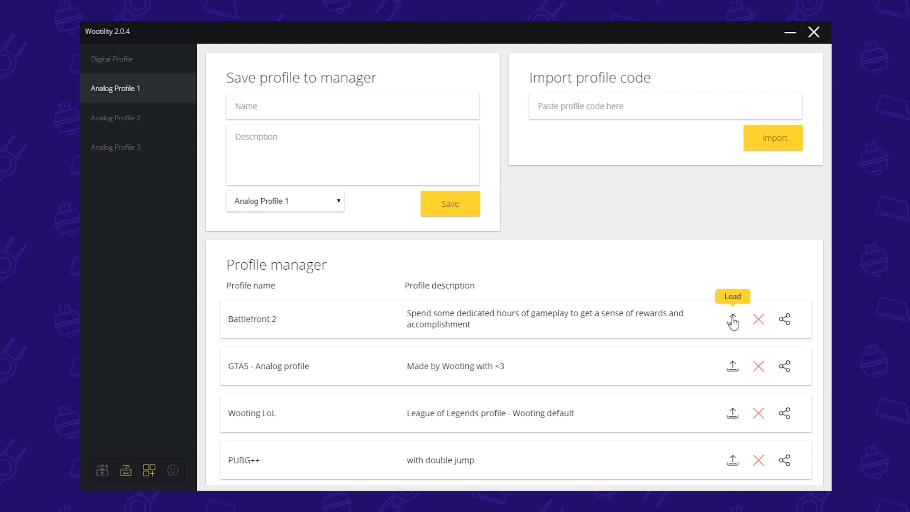
click(733, 320)
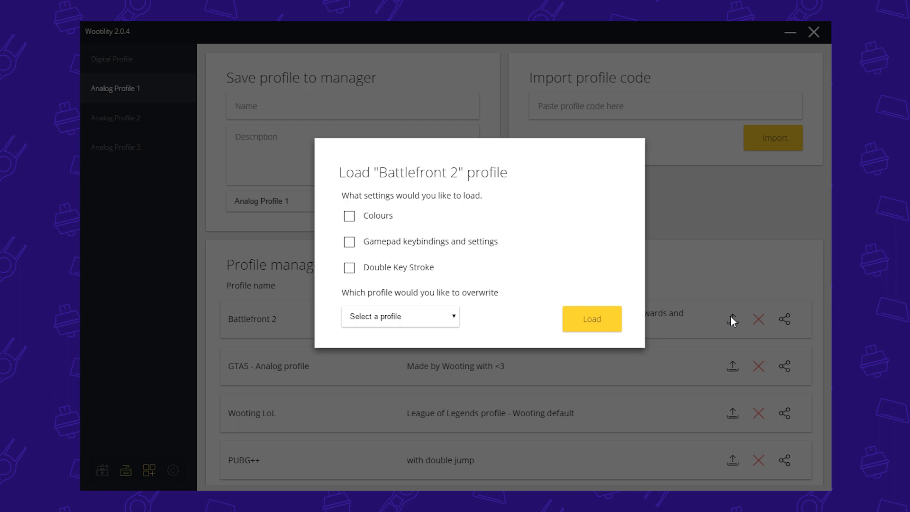
mouse_move(362, 225)
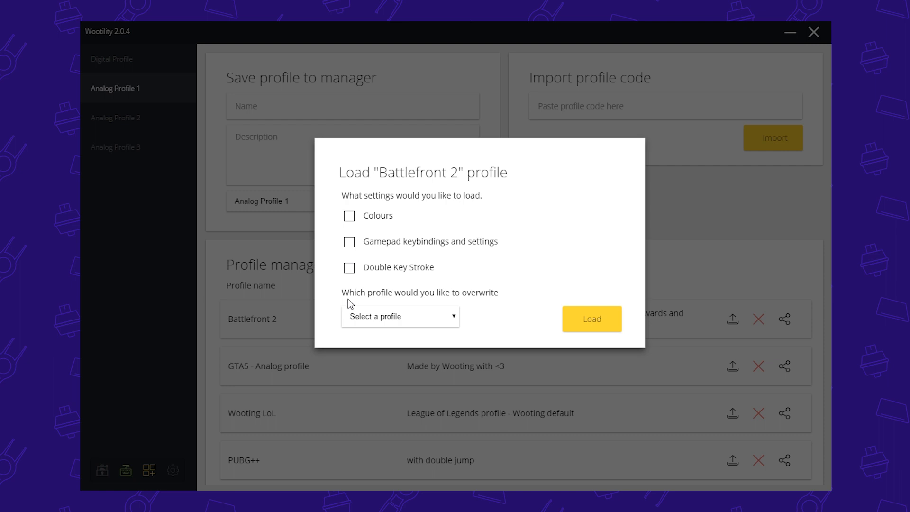
click(401, 317)
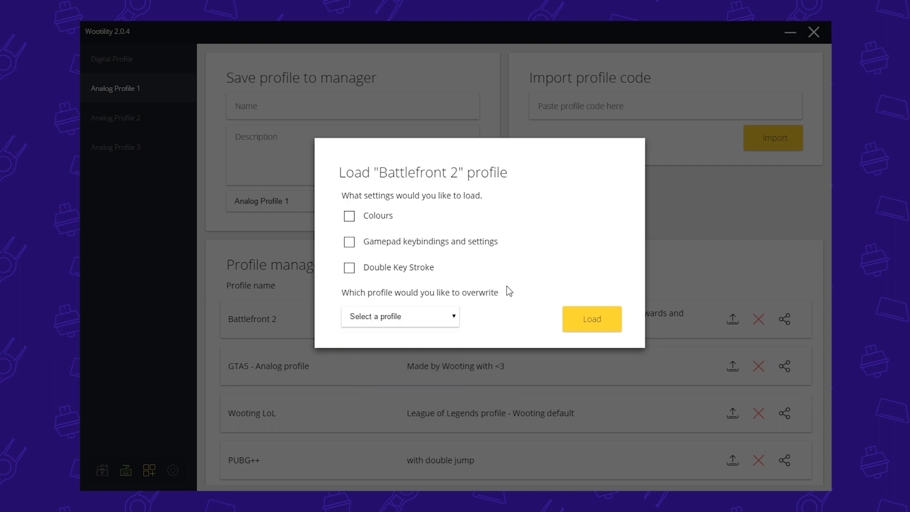
mouse_move(671, 327)
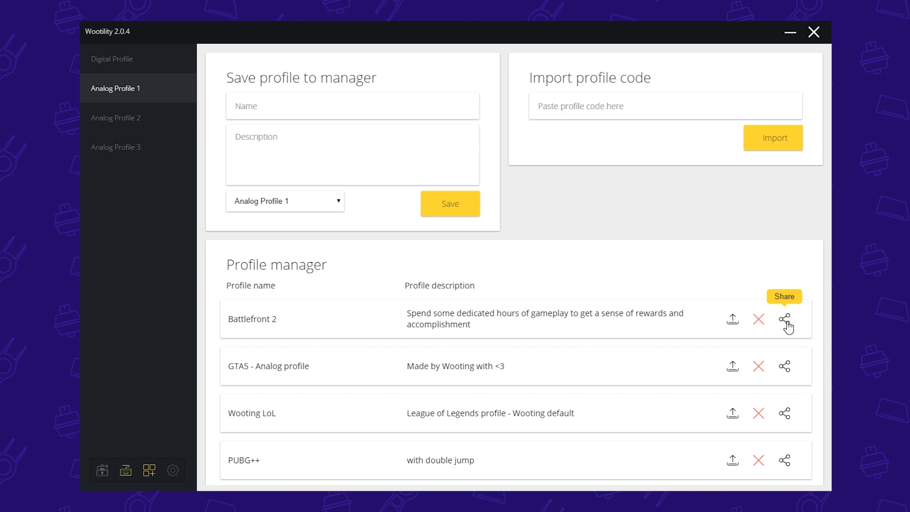
mouse_move(792, 338)
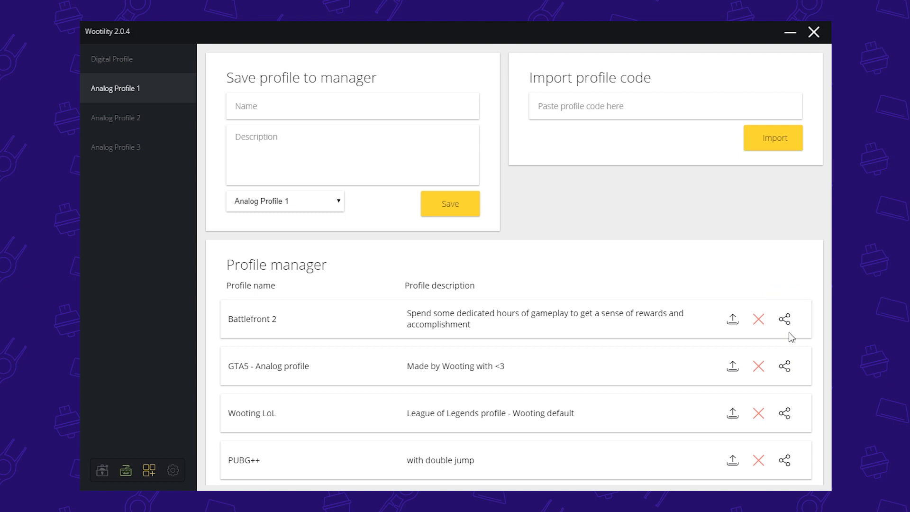
Copy Battlefront 2's share code and import it back as a new profile
click(786, 319)
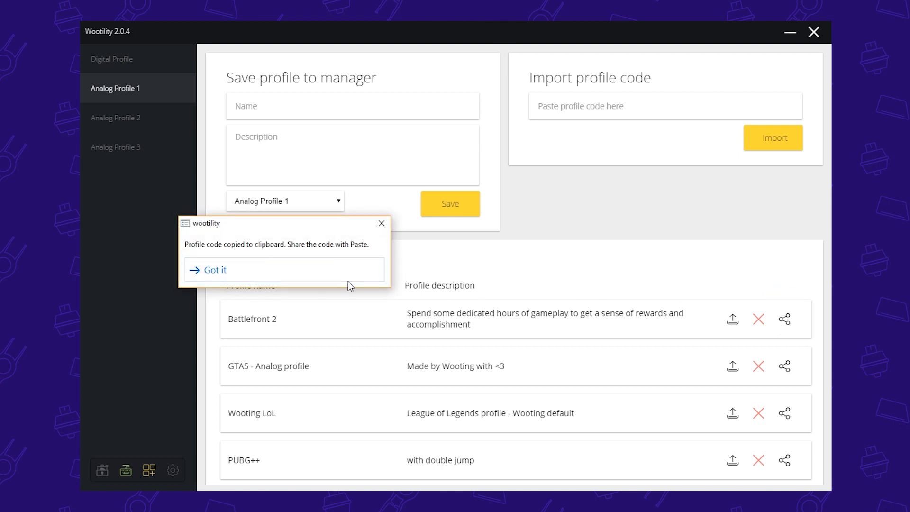
mouse_move(300, 273)
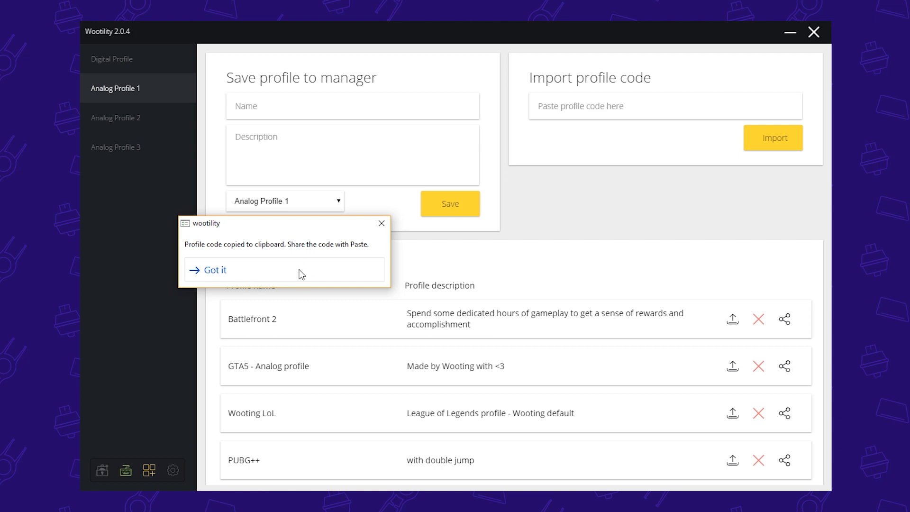
click(215, 270)
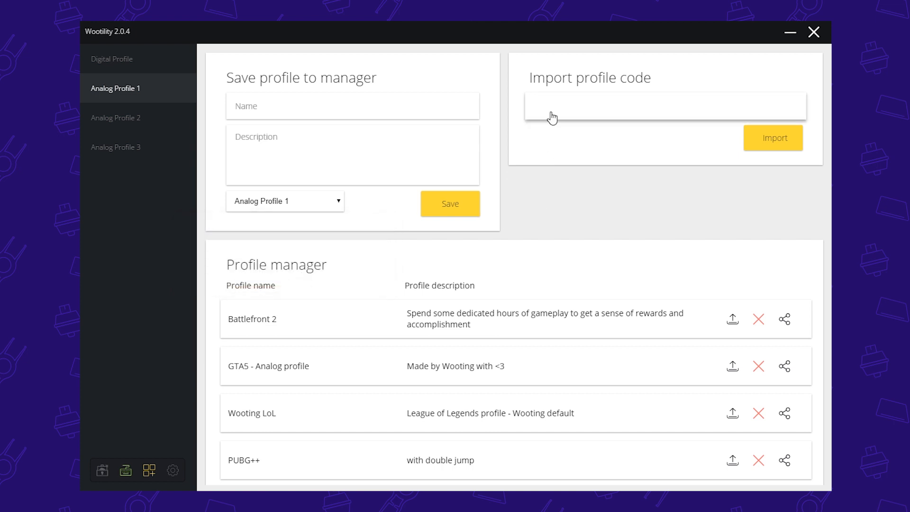
text(d4ed970b-d641-a34e-2dc7-e76104183949)
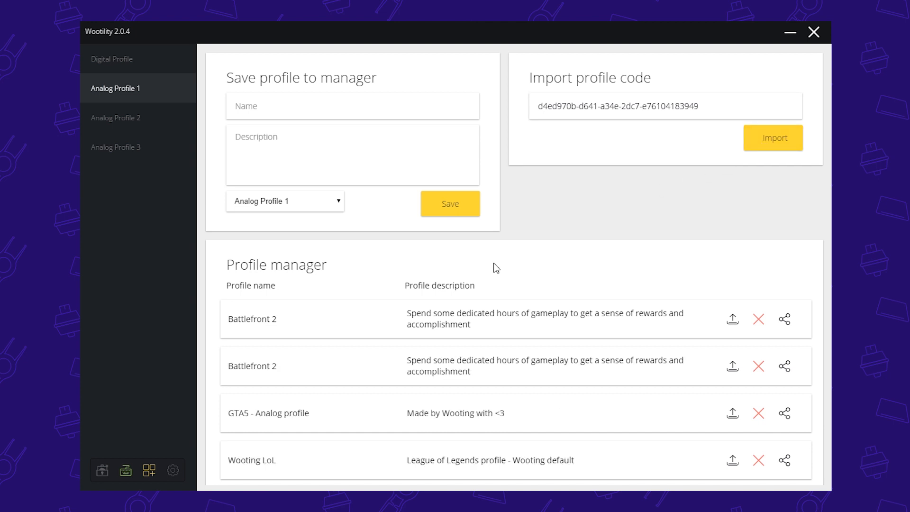
mouse_move(528, 326)
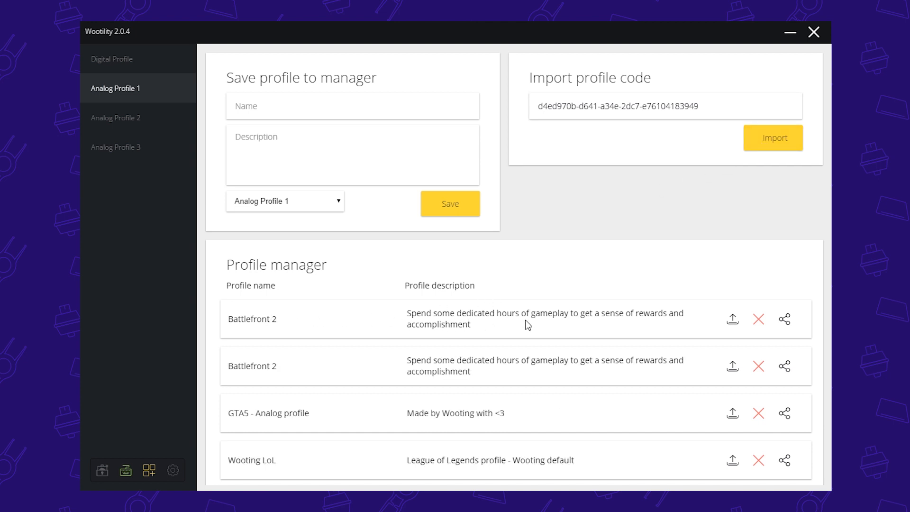
mouse_move(607, 329)
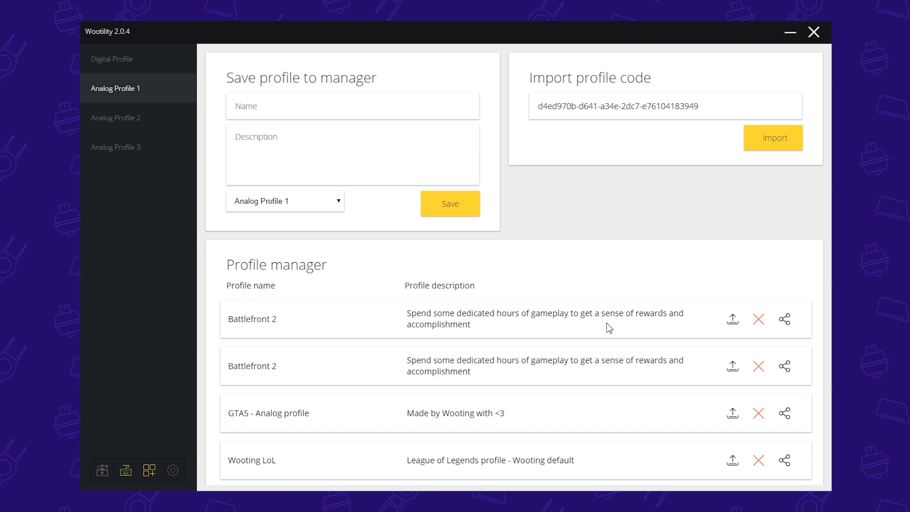
mouse_move(398, 347)
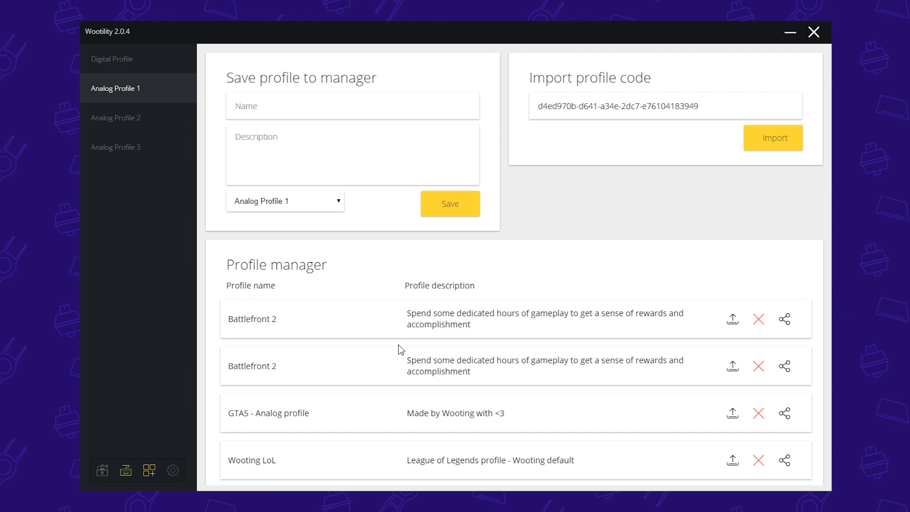
mouse_move(173, 471)
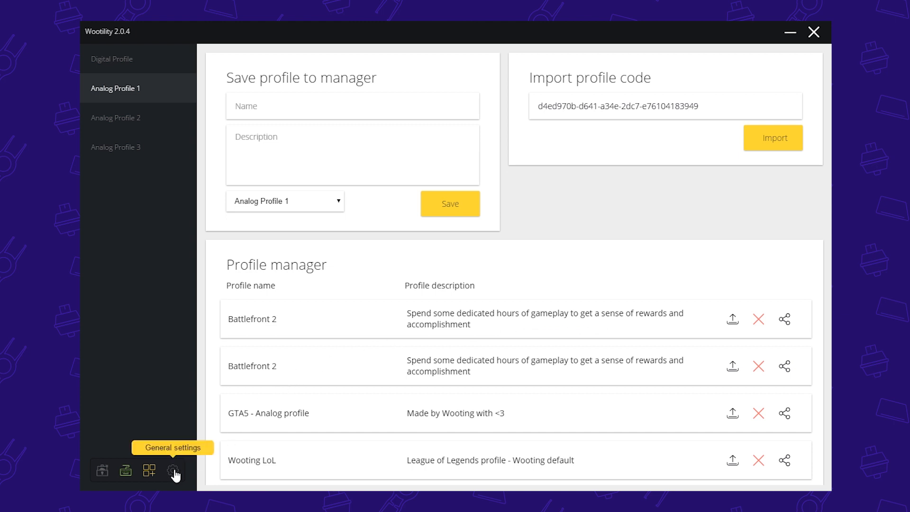
Open the Wooting one settings dialog twice to view firmware 1.11 and help links
click(173, 471)
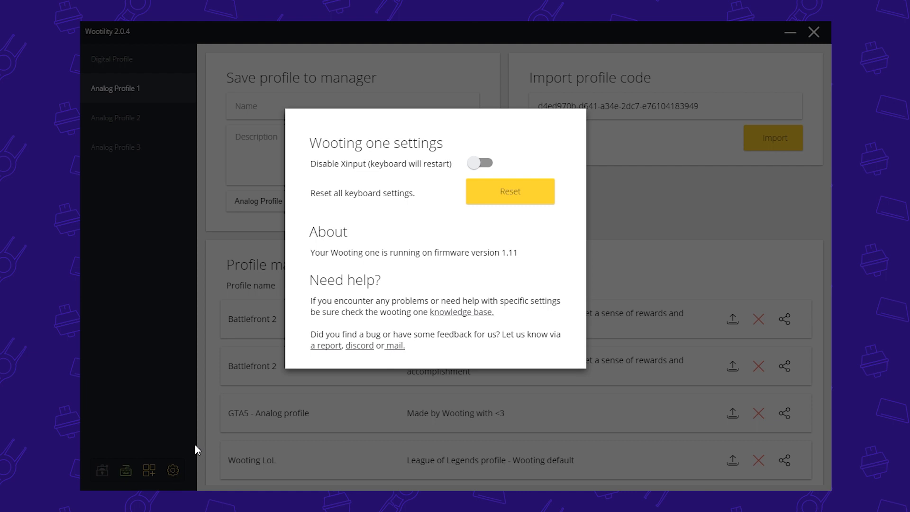
mouse_move(406, 306)
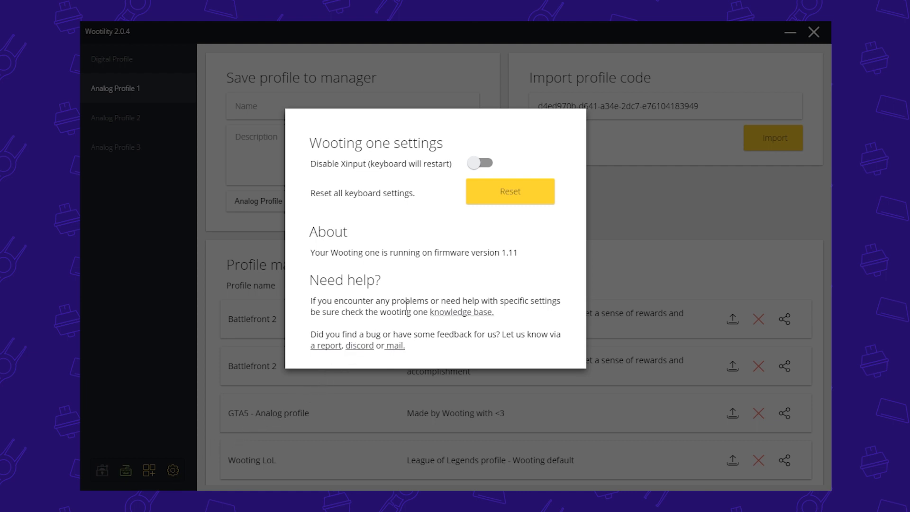
mouse_move(430, 166)
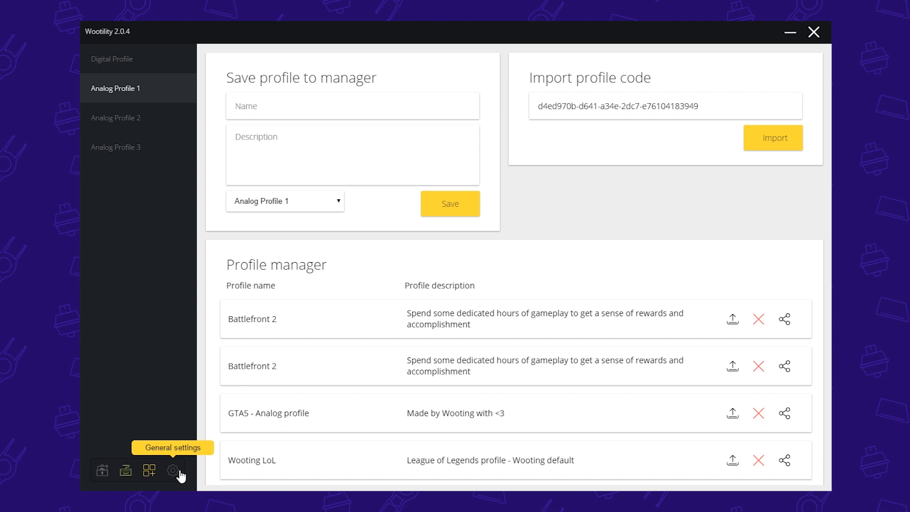
click(173, 470)
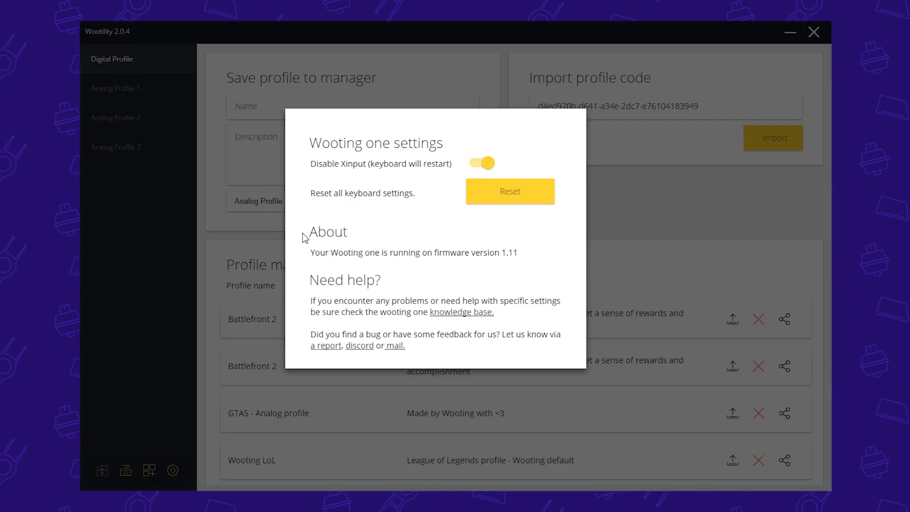
mouse_move(377, 195)
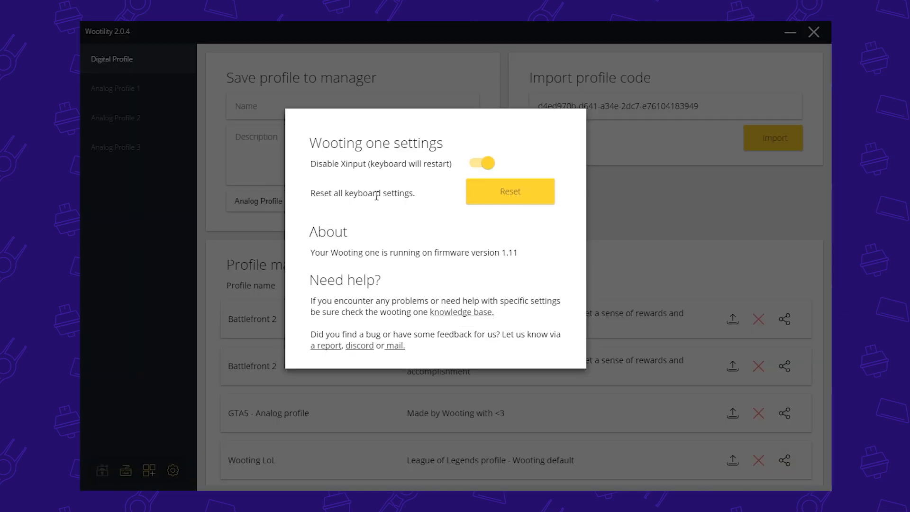
mouse_move(483, 205)
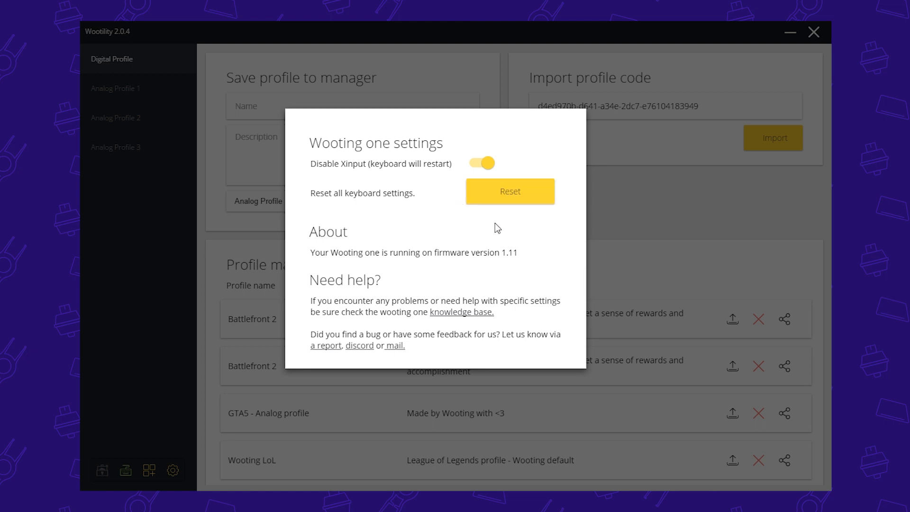
mouse_move(566, 182)
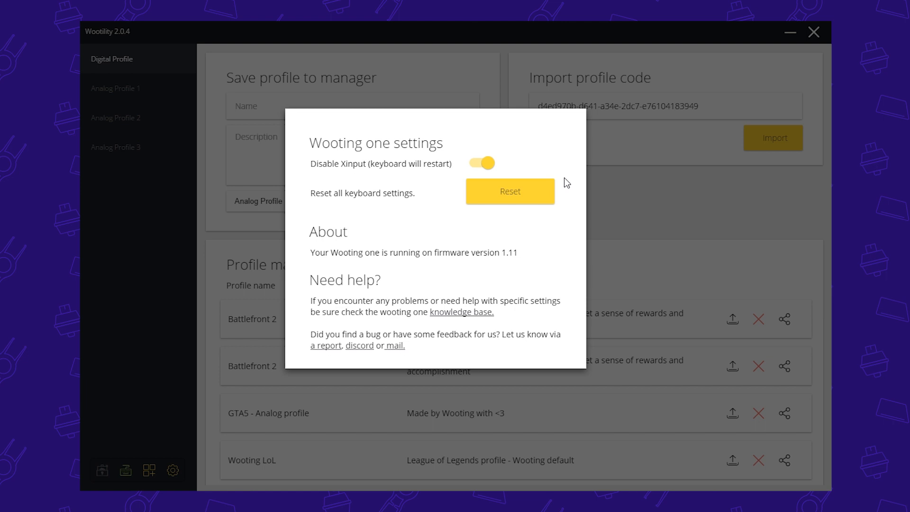
mouse_move(445, 208)
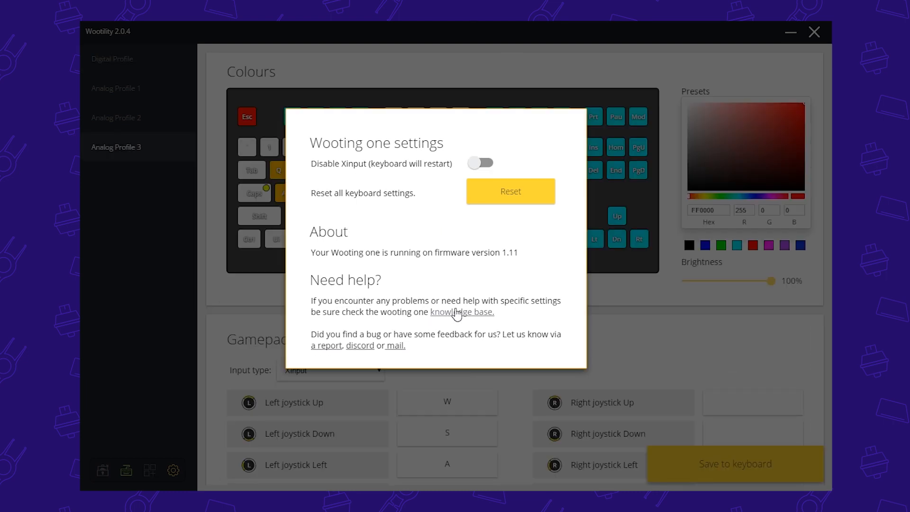
mouse_move(357, 352)
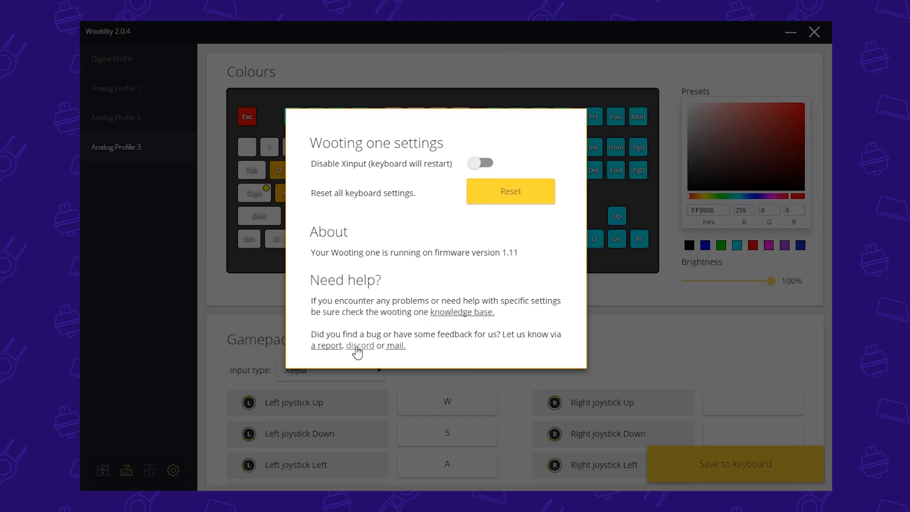